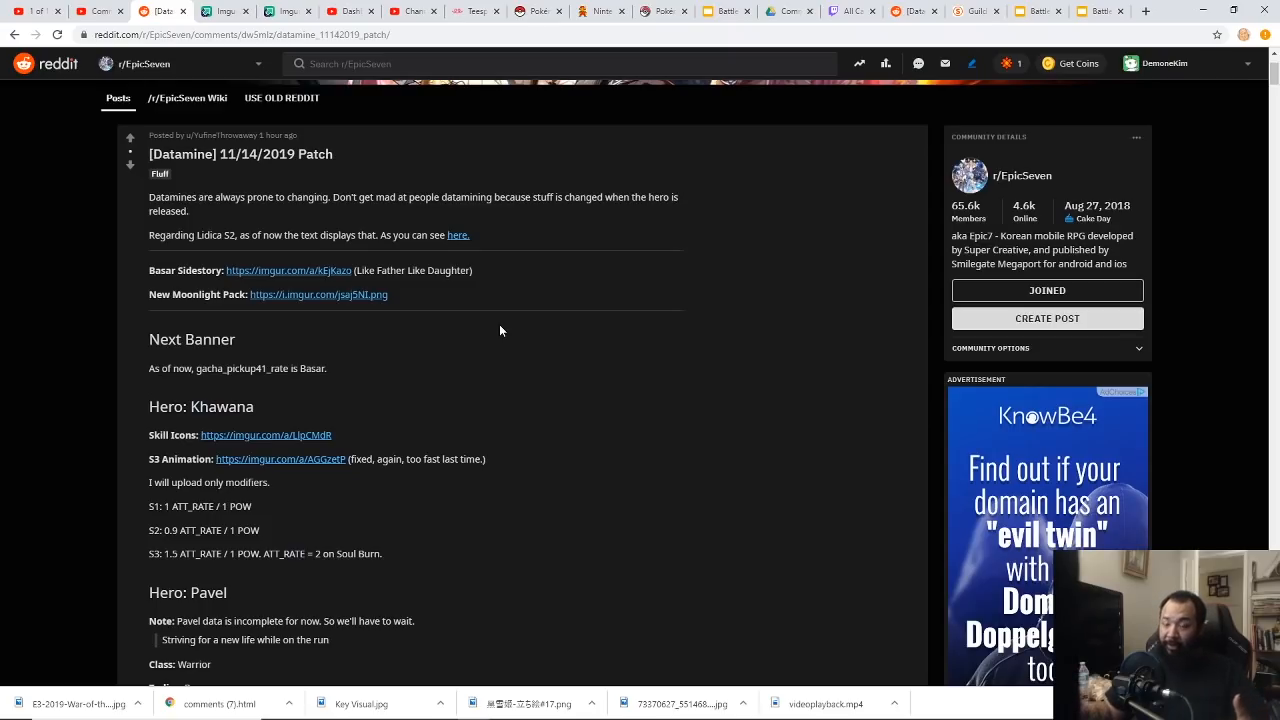
mouse_move(398, 308)
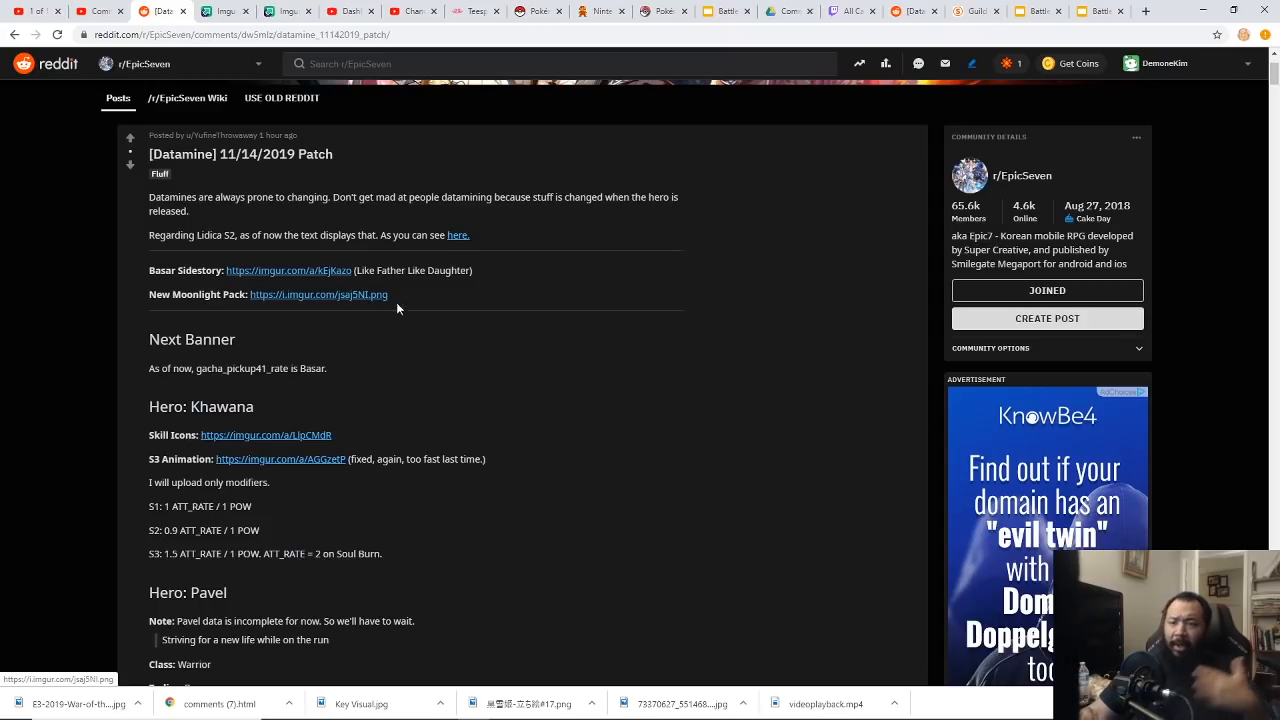
mouse_move(338, 298)
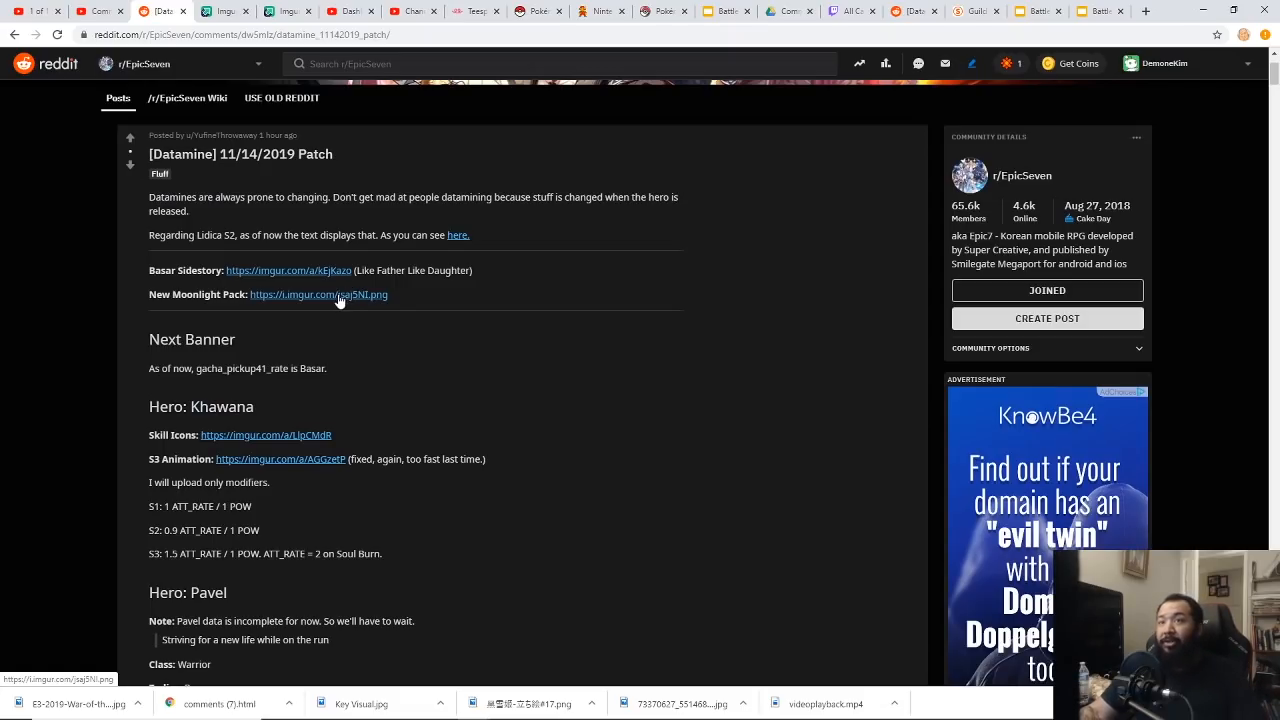
View the New Moonlight Pack image, then open Pavel's Skill Icons Imgur album.
click(318, 294)
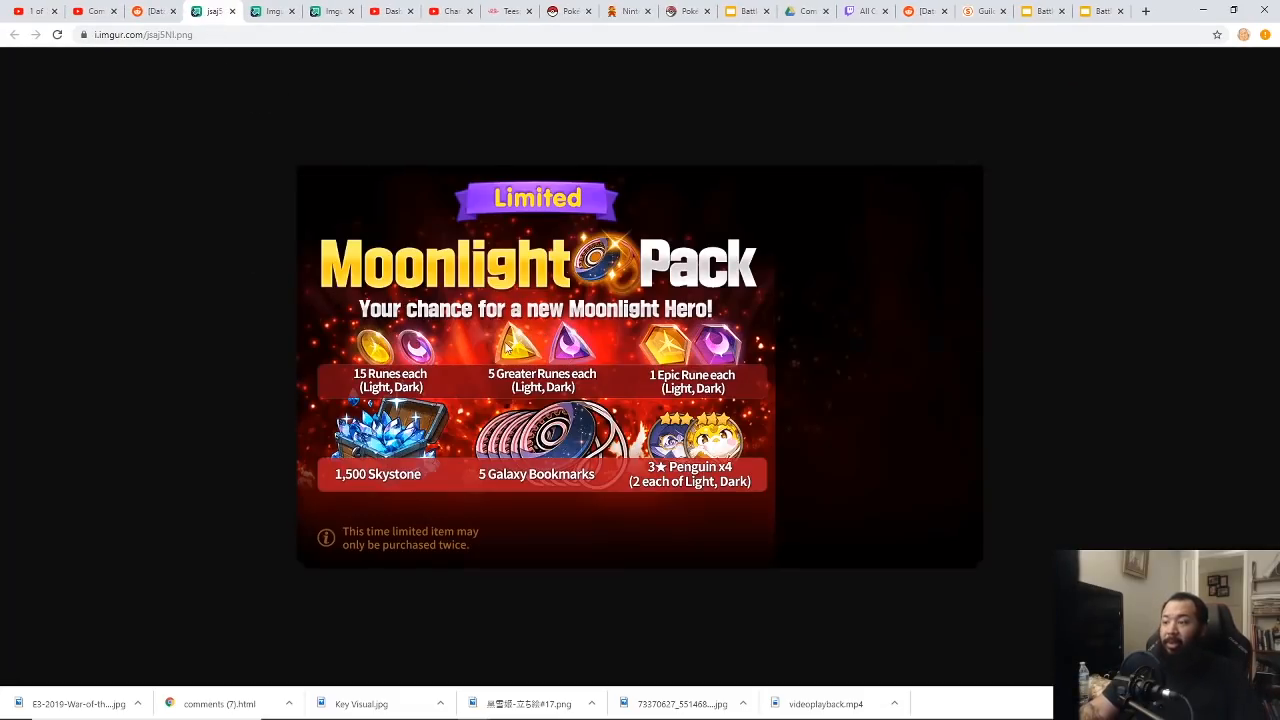
mouse_move(525, 365)
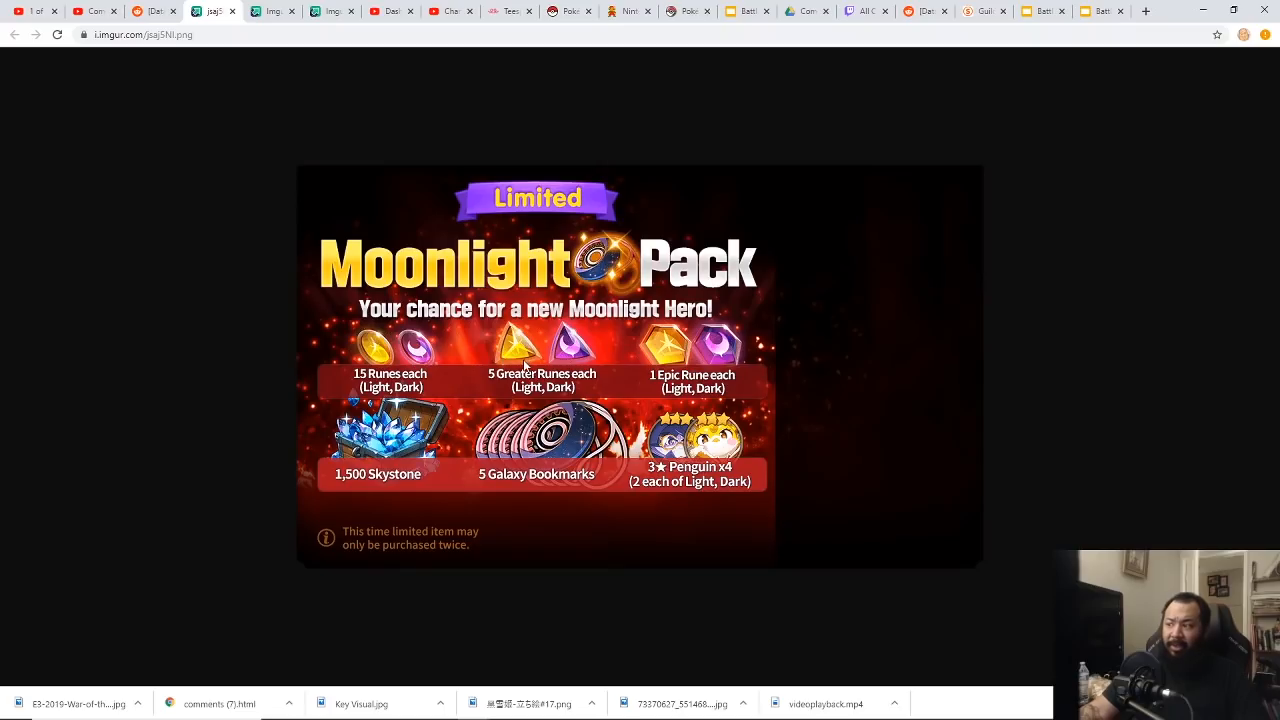
mouse_move(390, 355)
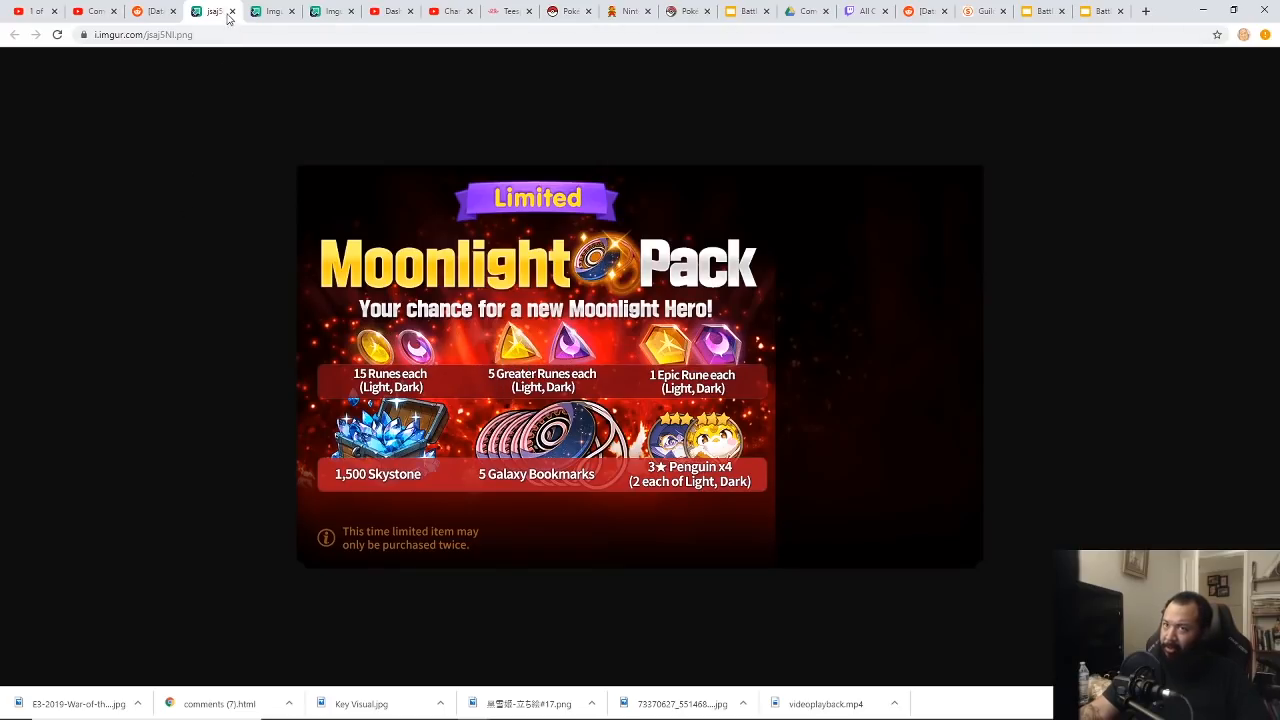
mouse_move(225, 13)
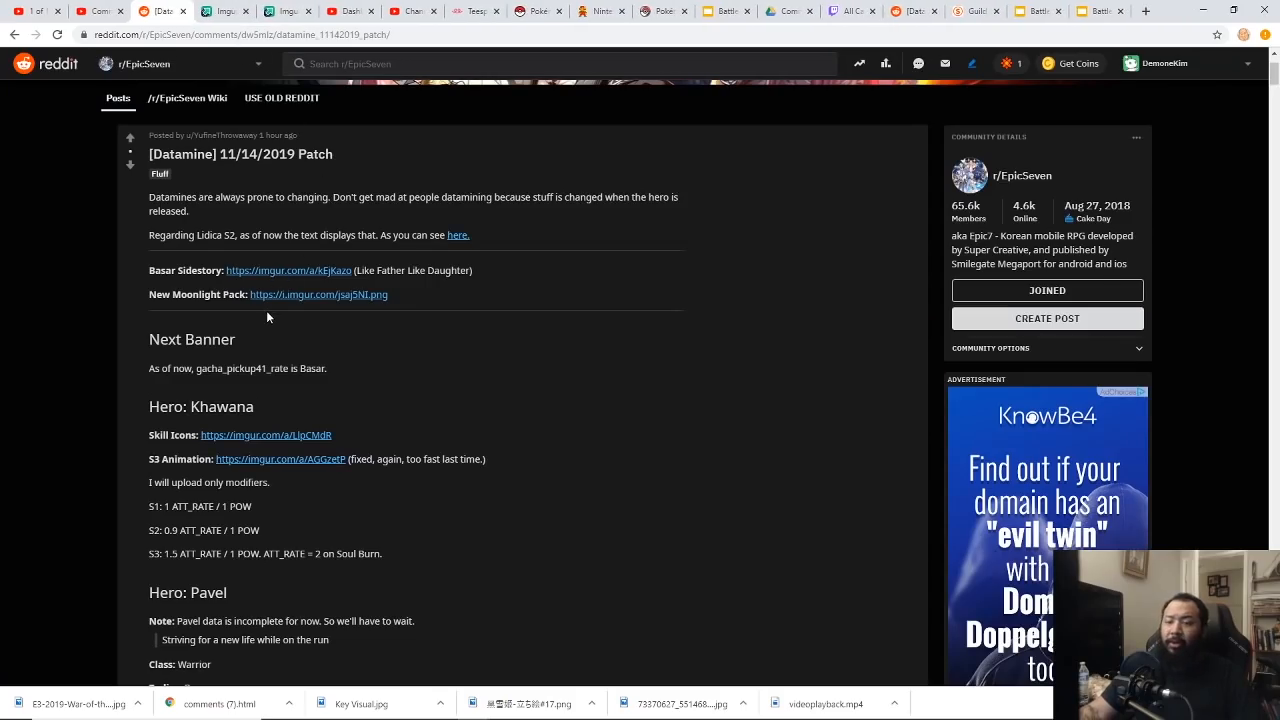
scroll(down, 3)
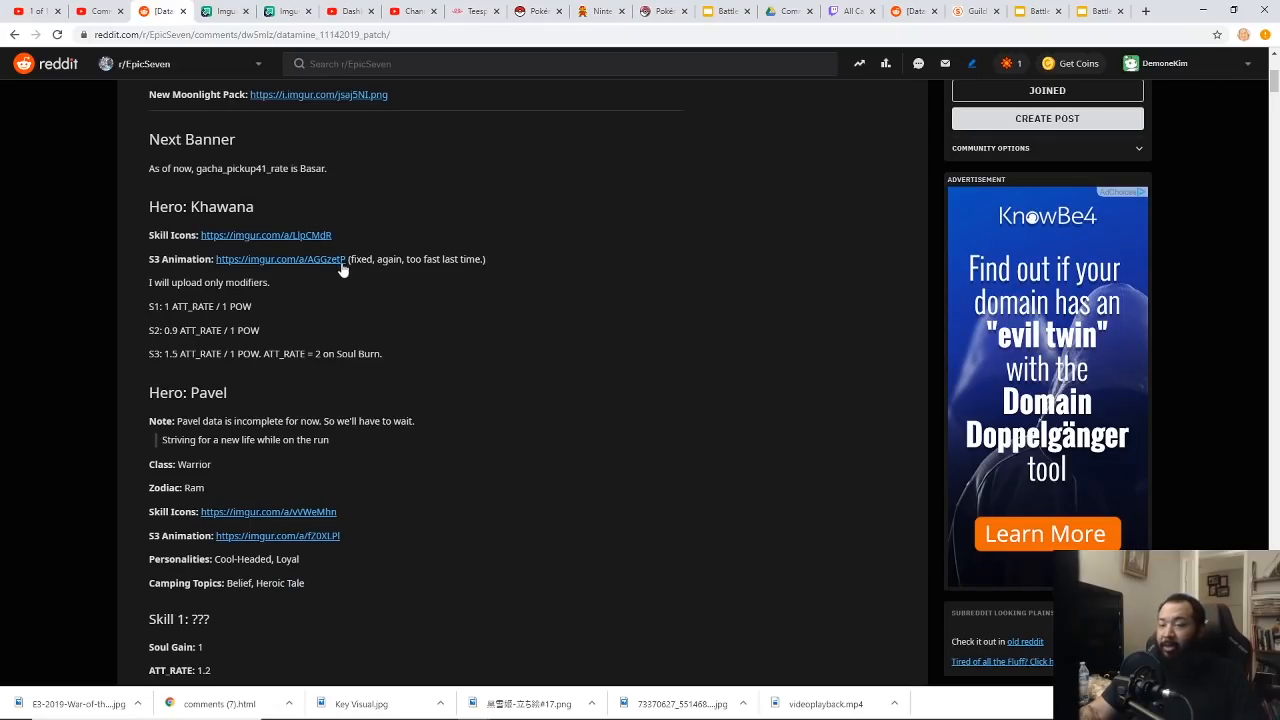
scroll(down, 3)
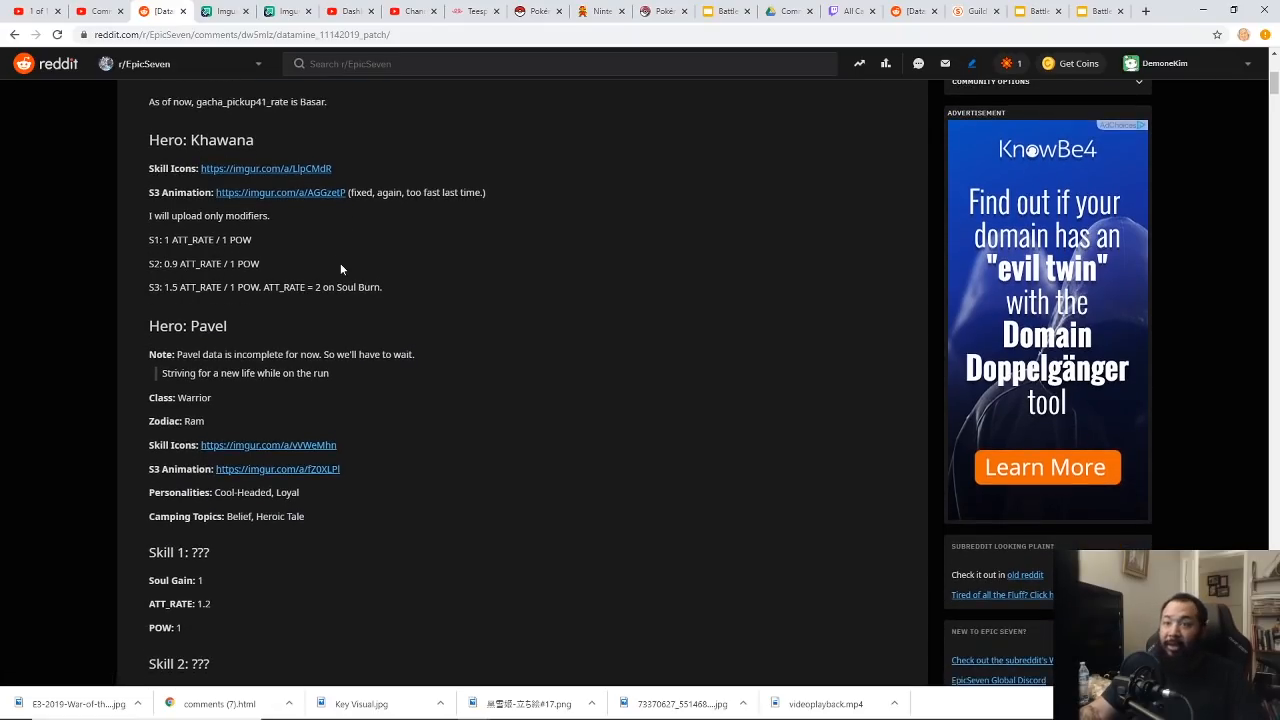
mouse_move(252, 200)
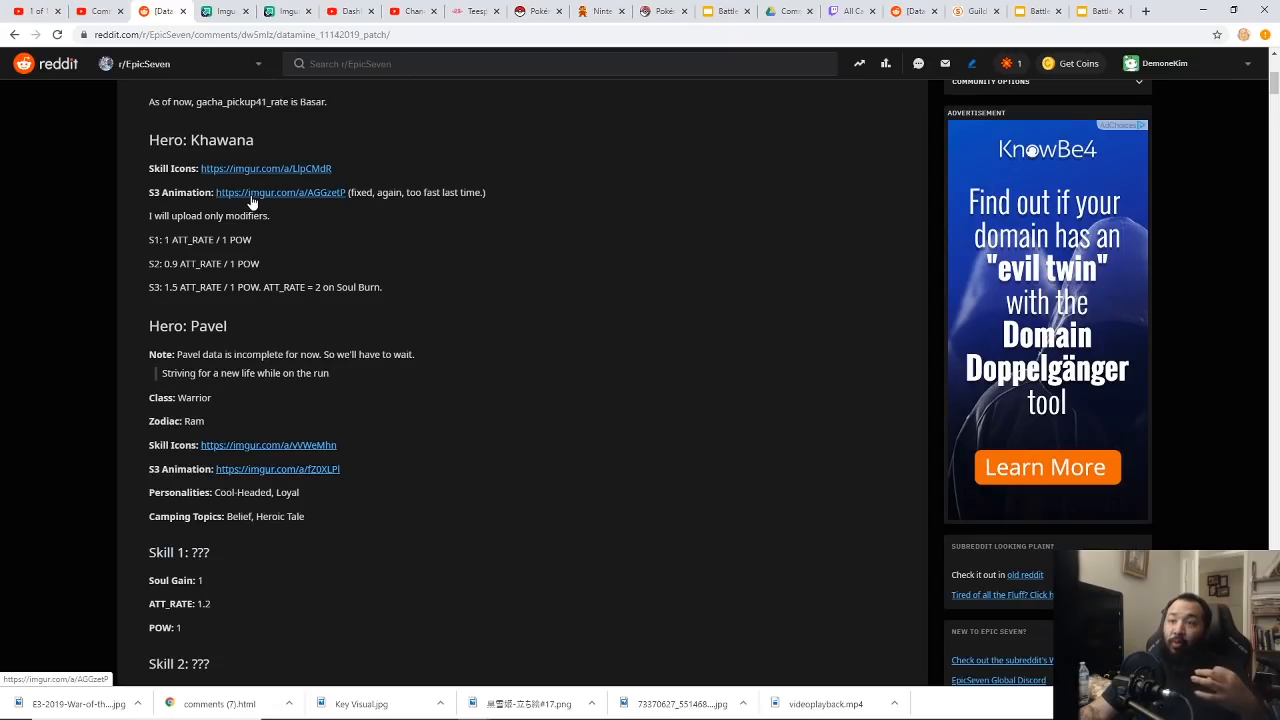
mouse_move(222, 49)
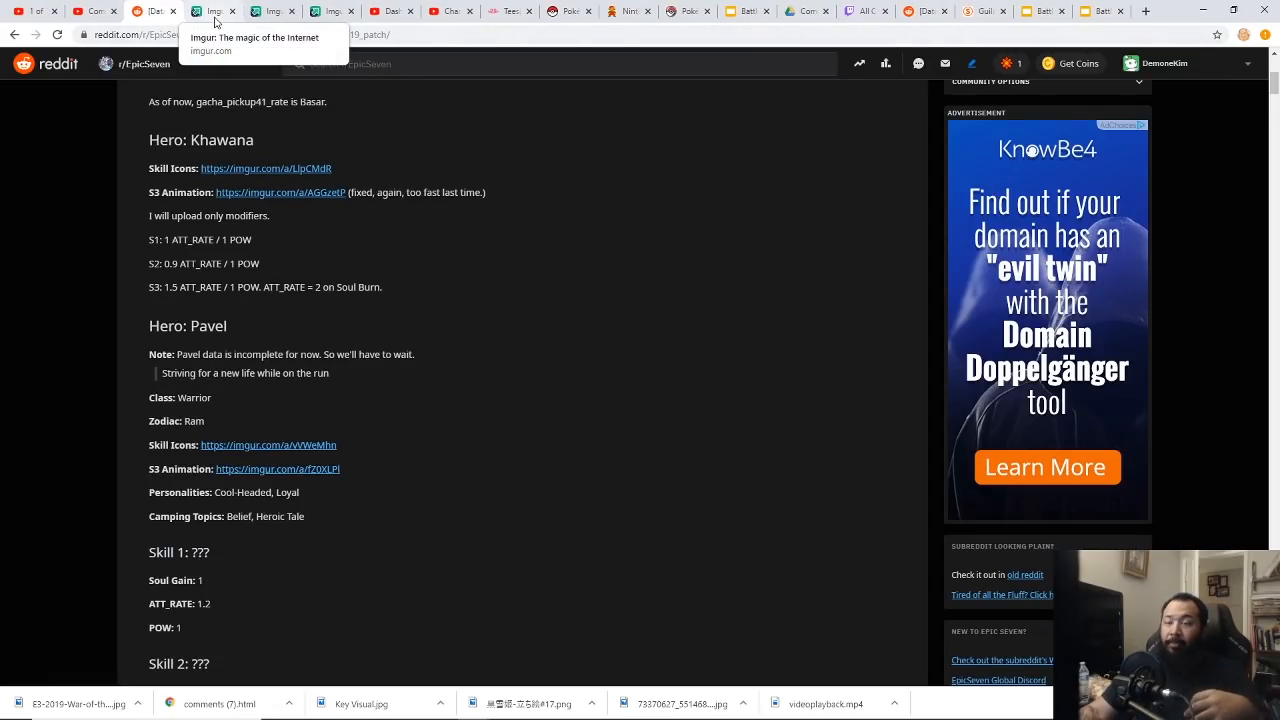
mouse_move(213, 52)
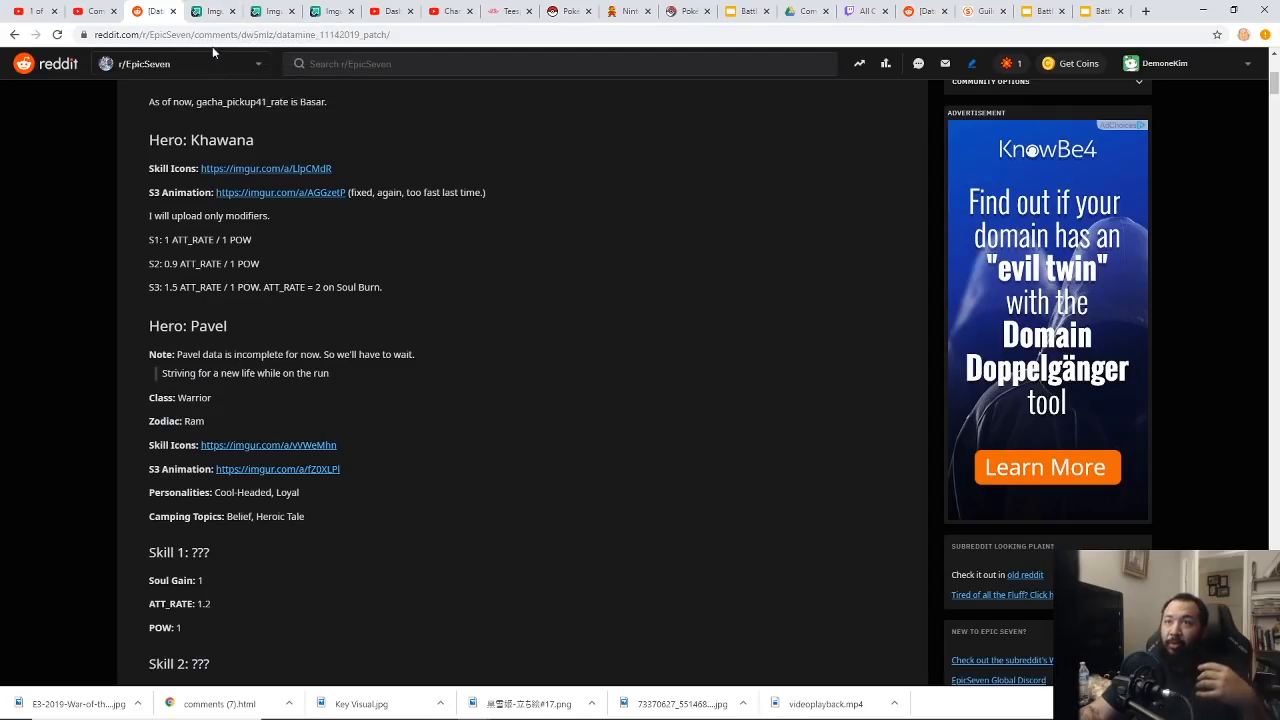
click(280, 192)
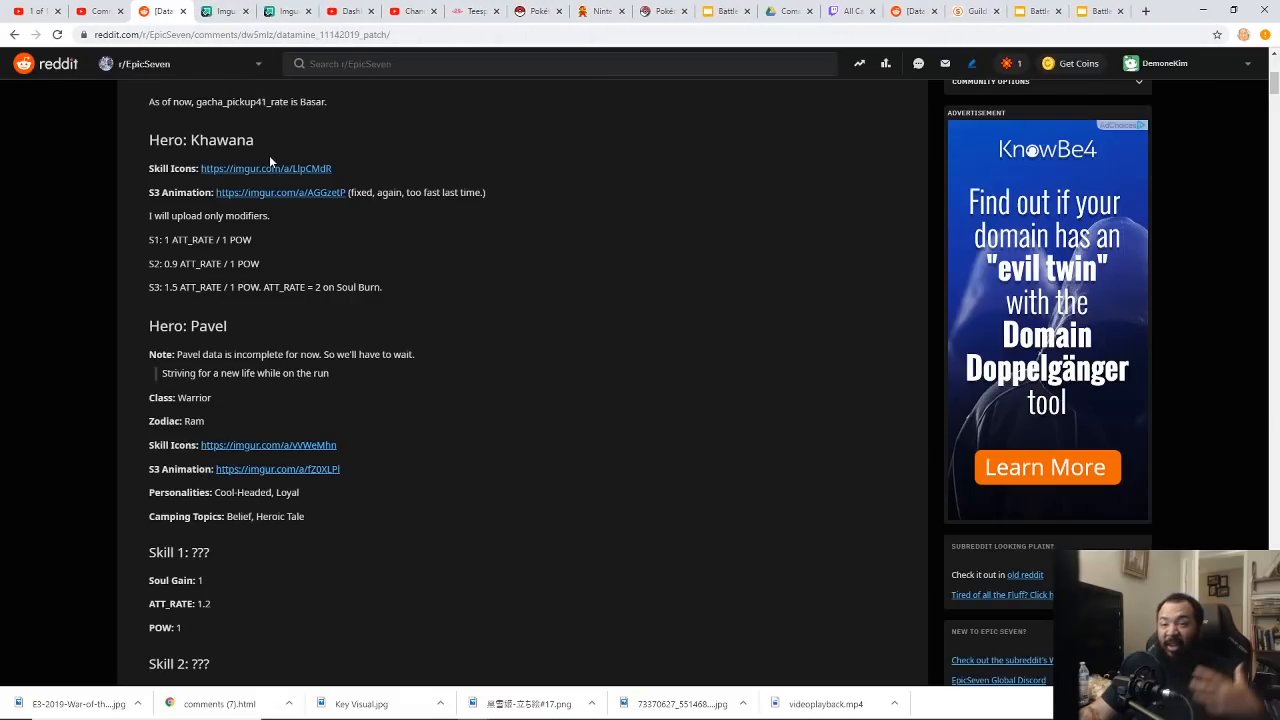
mouse_move(308, 162)
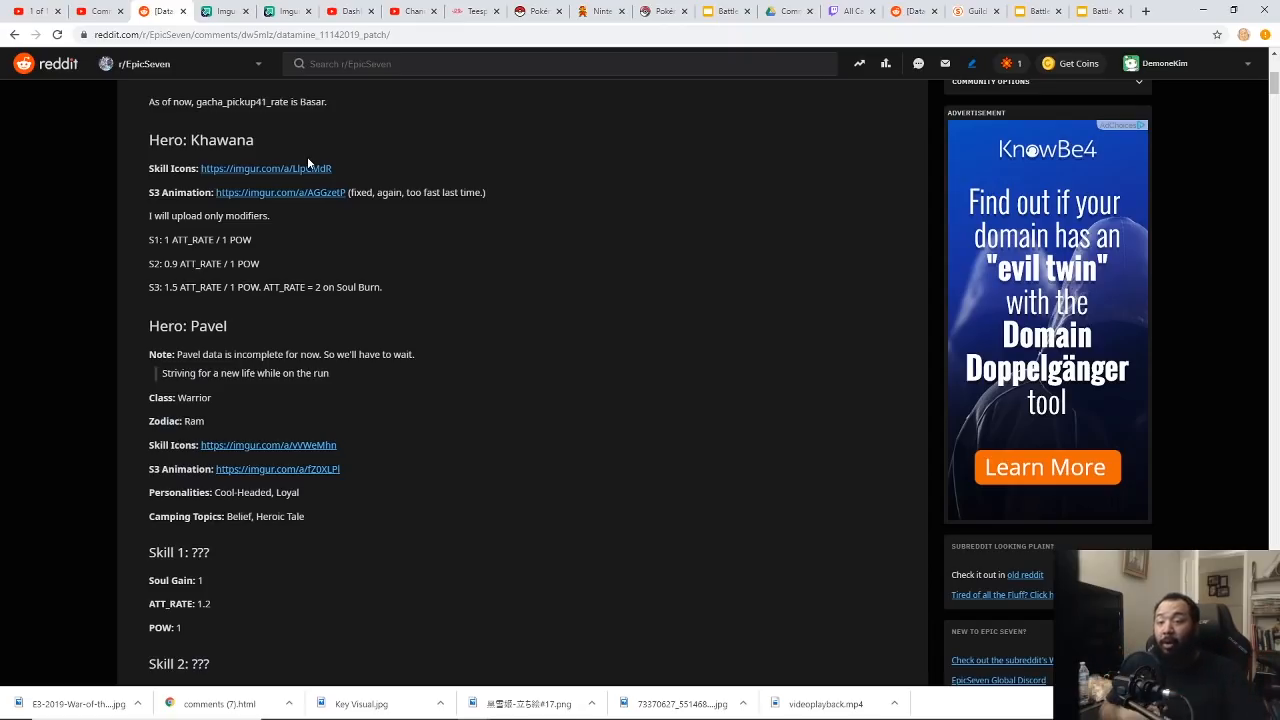
mouse_move(308, 337)
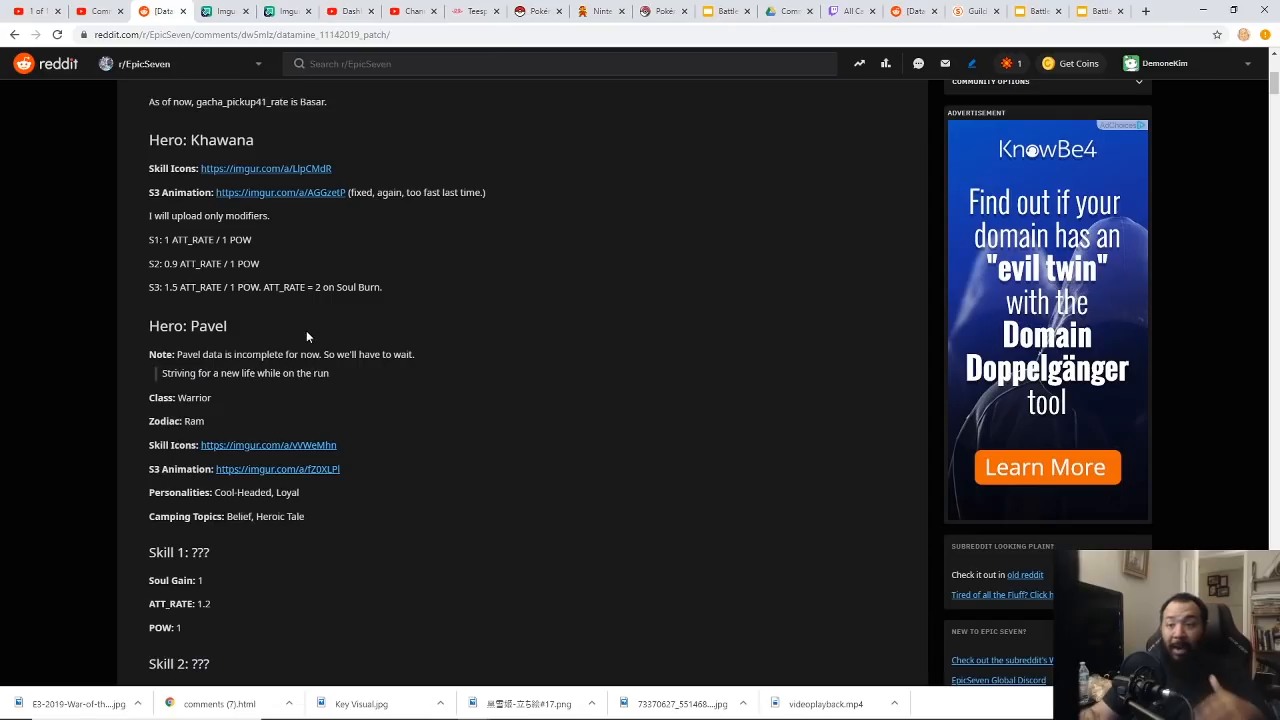
scroll(down, 3)
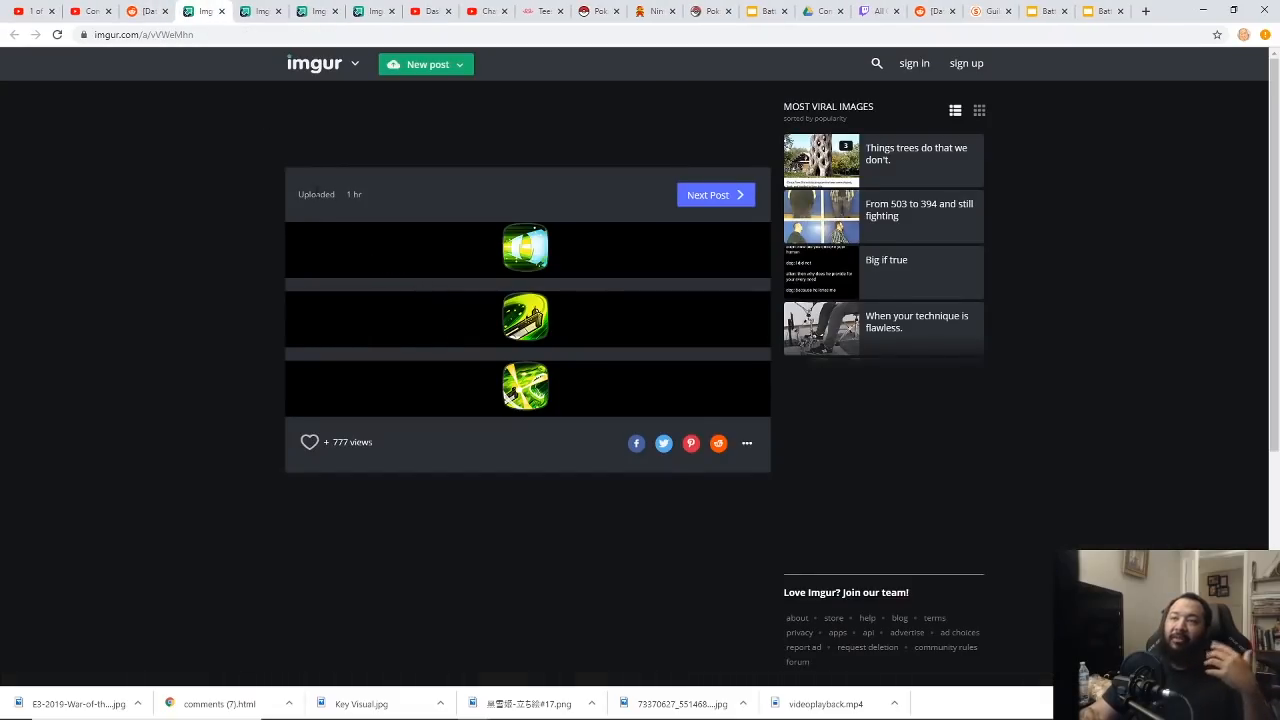
Close the Imgur skill icons tab, returning to Pavel's attack rates in the post.
click(260, 11)
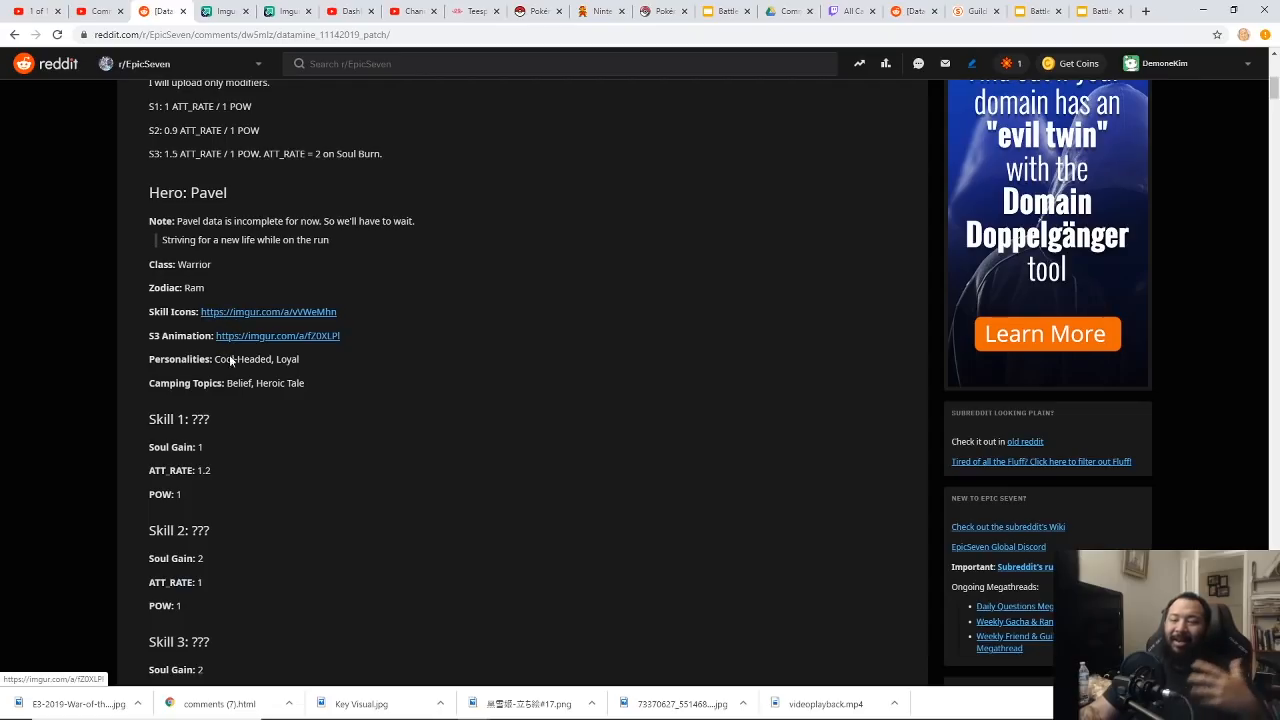
Scroll down the post to Faithless Lidica's section and her Faces album.
scroll(down, 3)
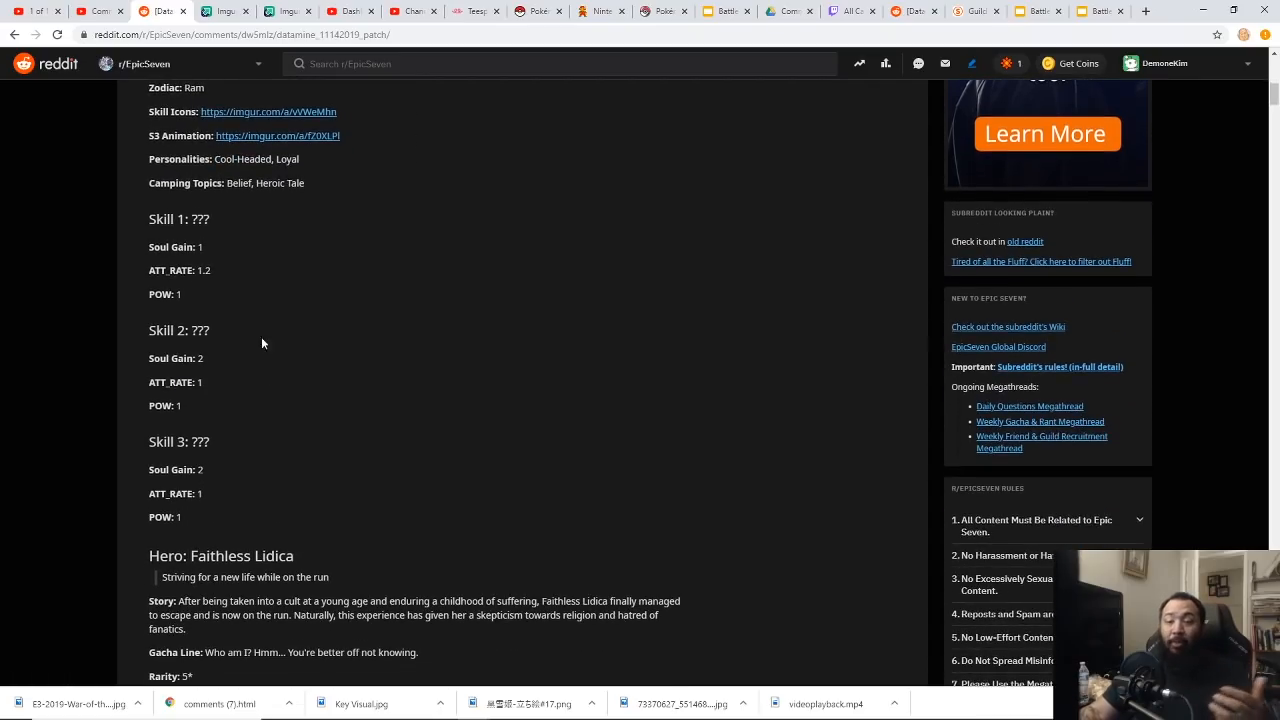
mouse_move(241, 443)
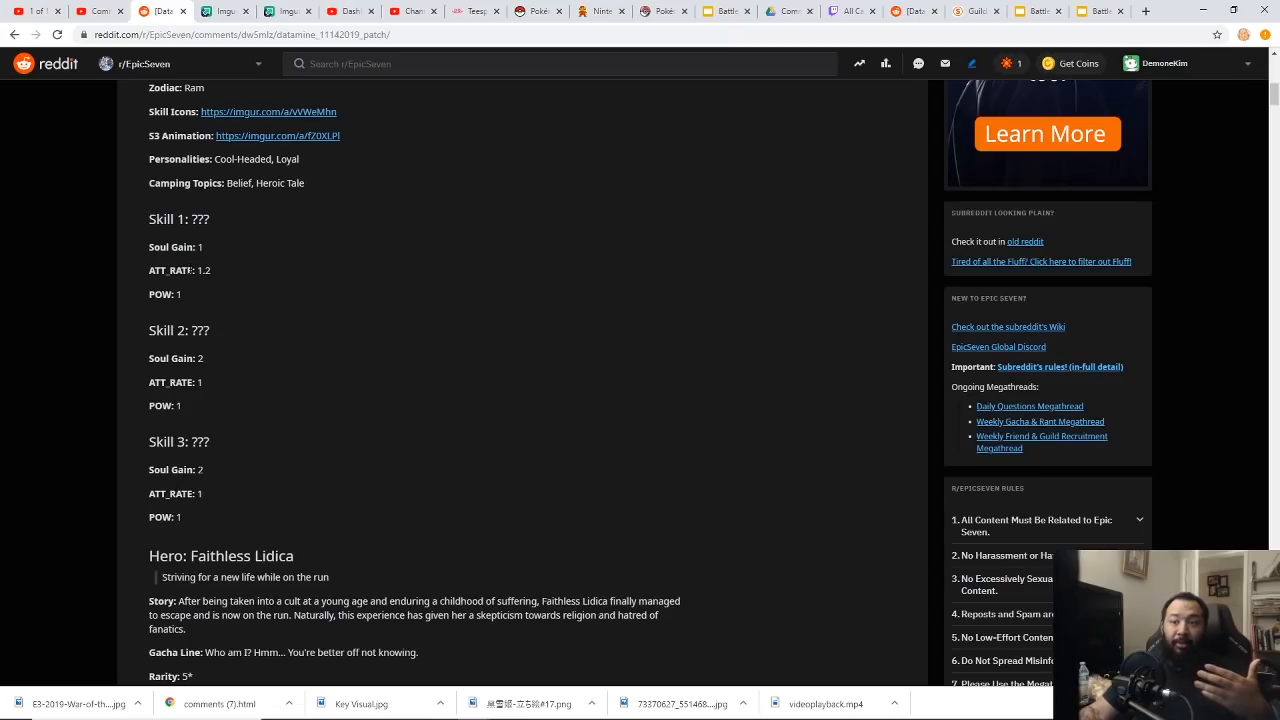
mouse_move(165, 427)
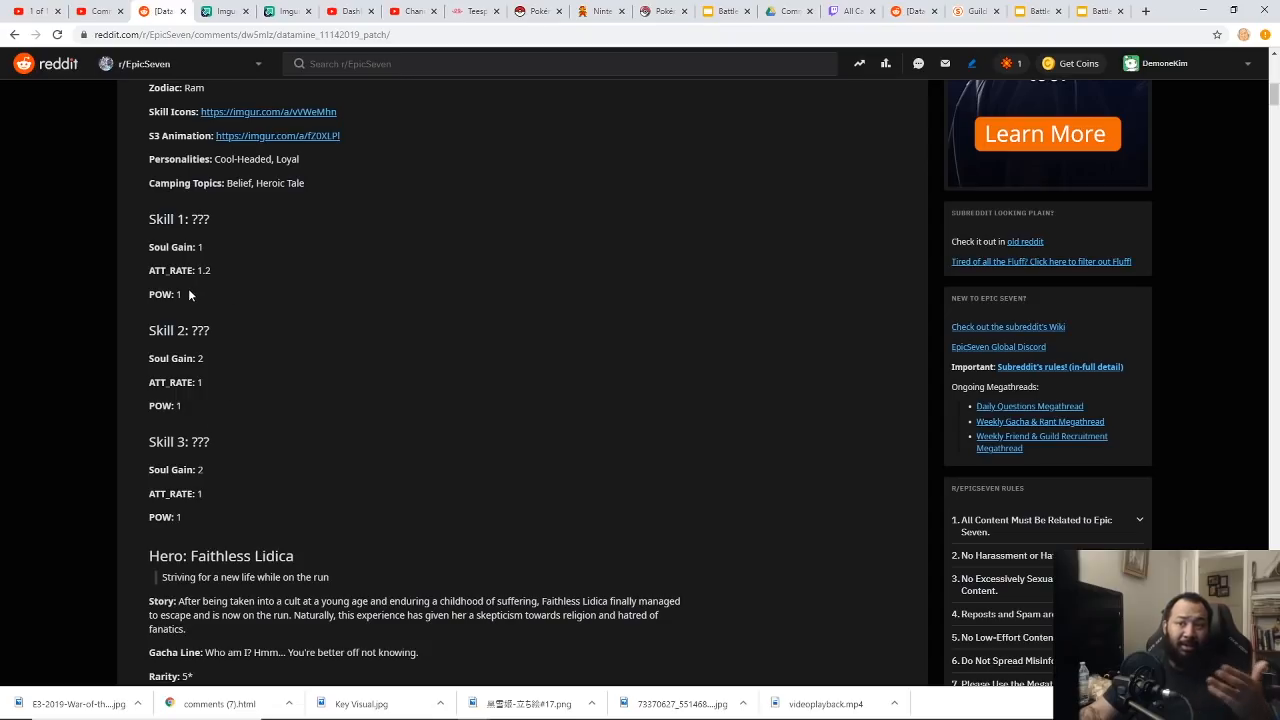
mouse_move(269, 330)
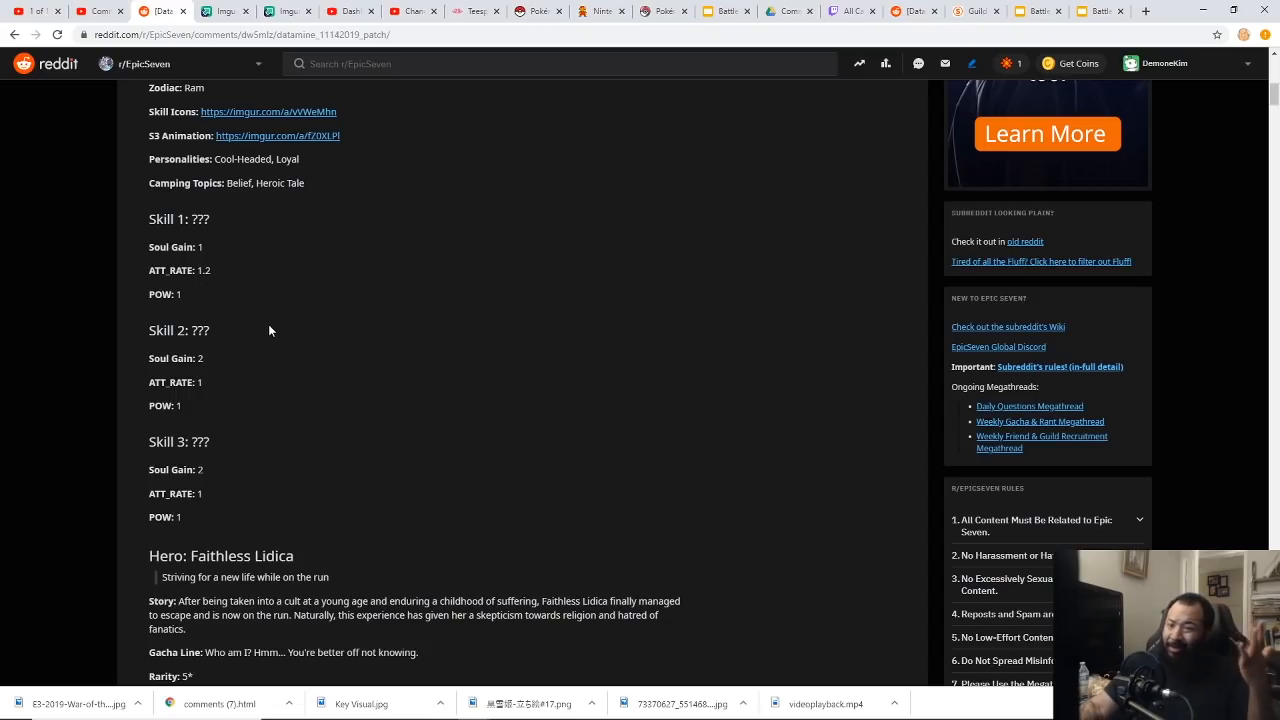
scroll(down, 3)
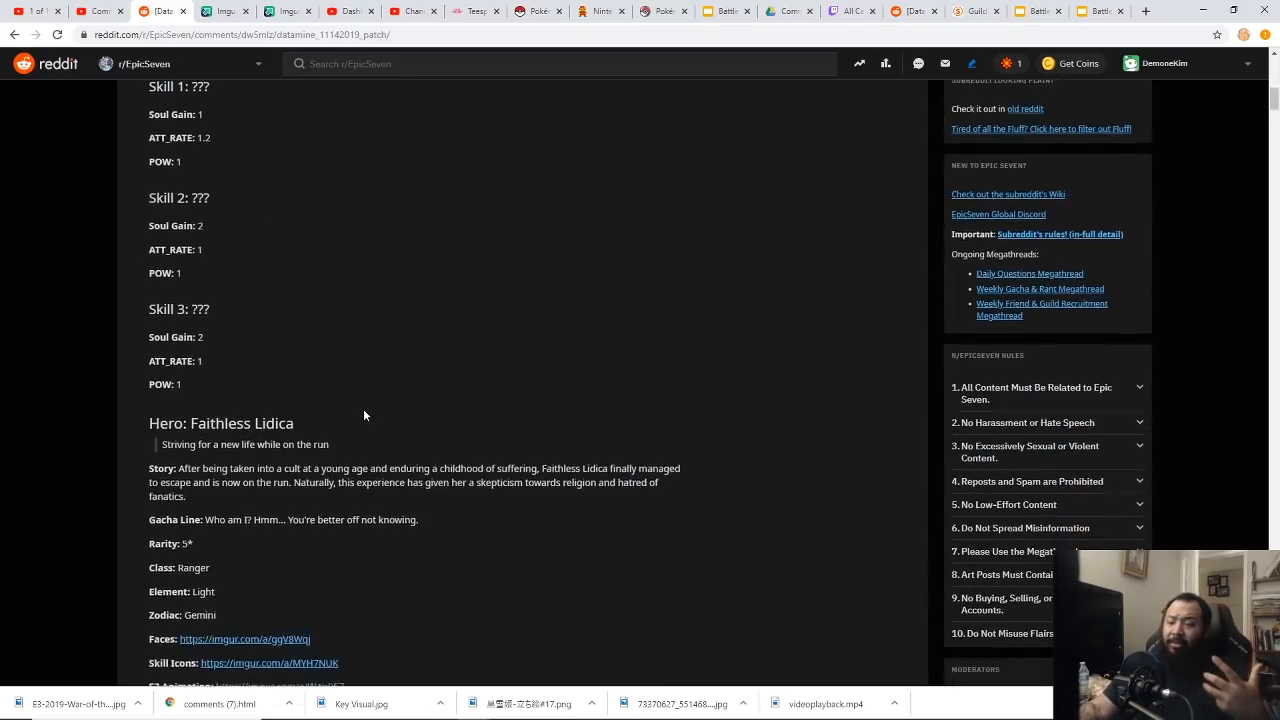
scroll(down, 3)
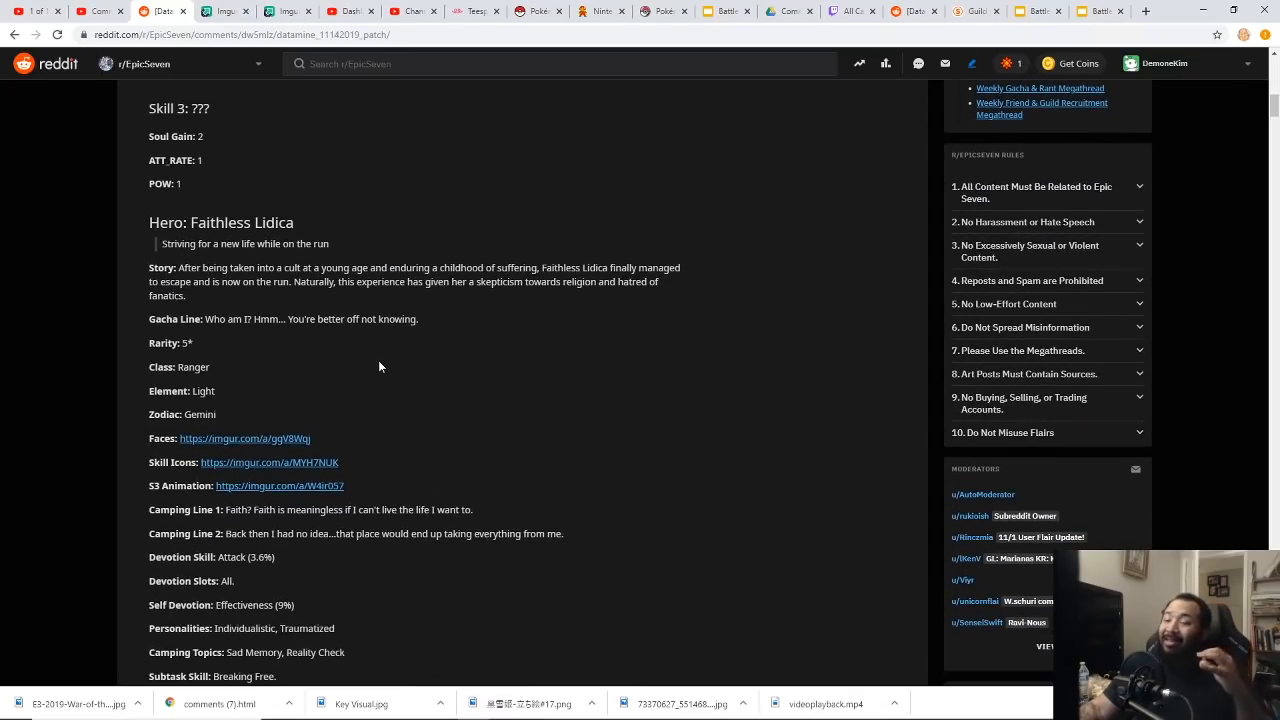
mouse_move(433, 308)
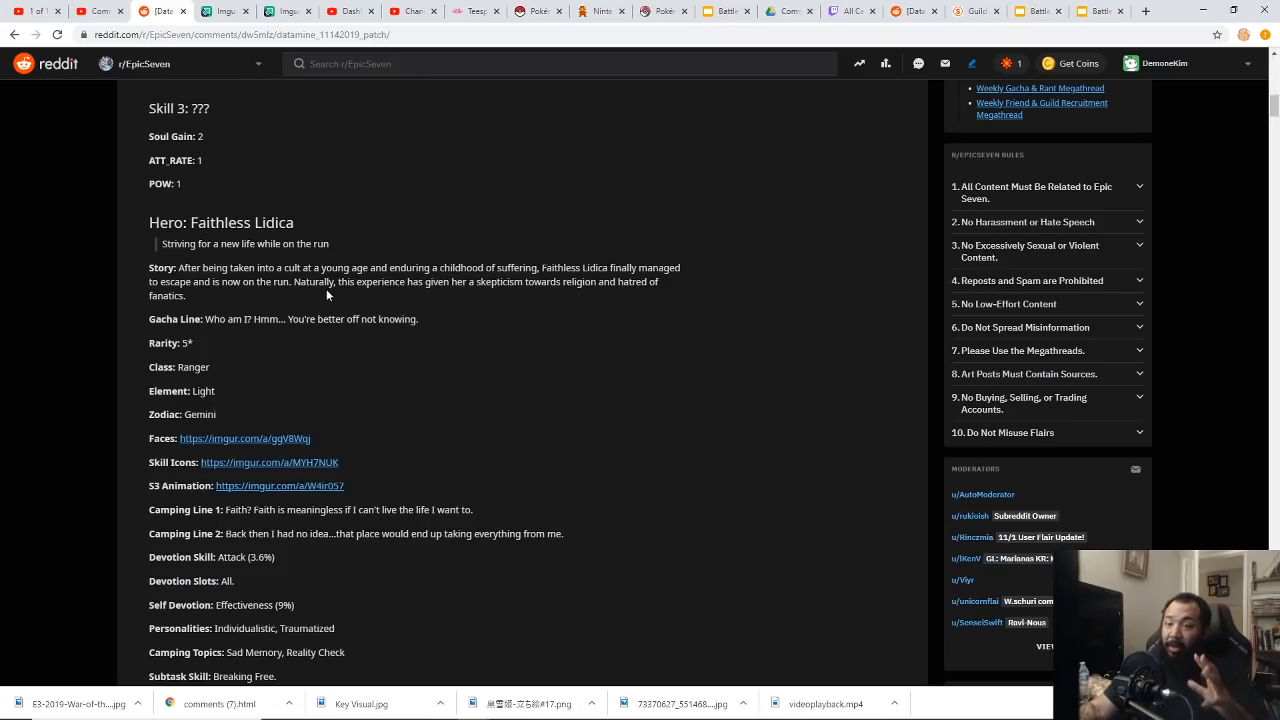
mouse_move(338, 302)
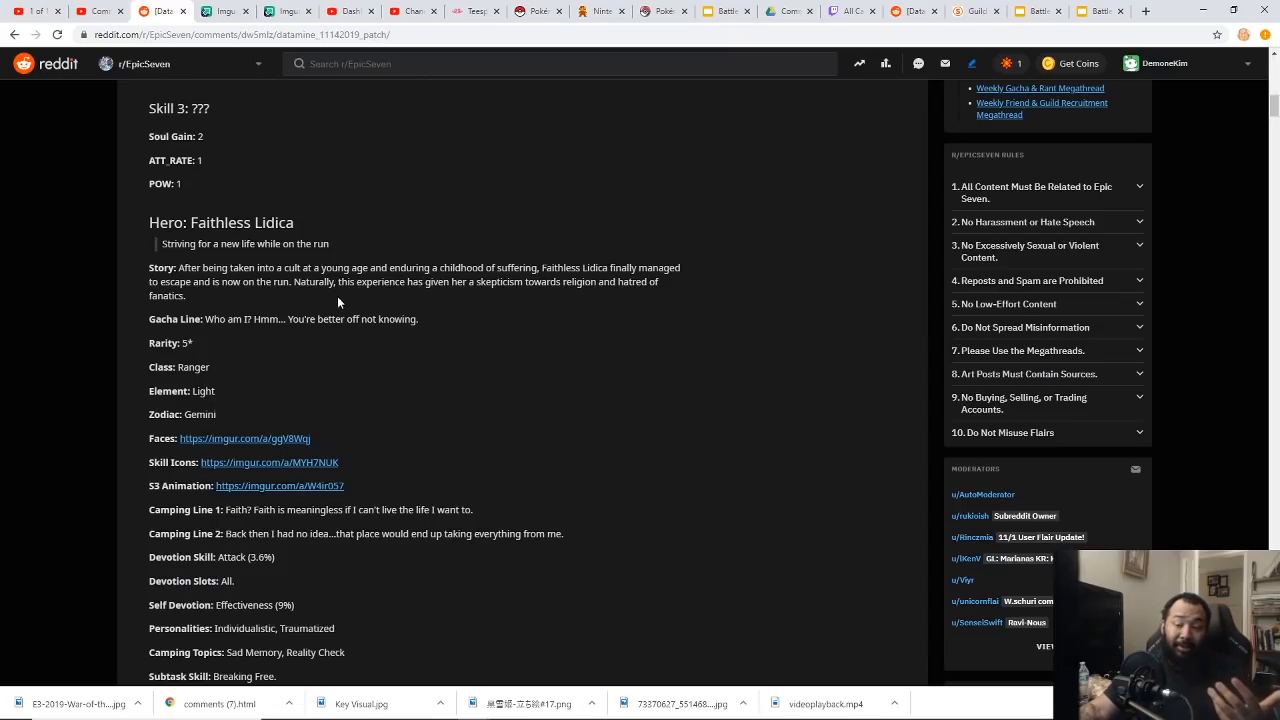
mouse_move(296, 300)
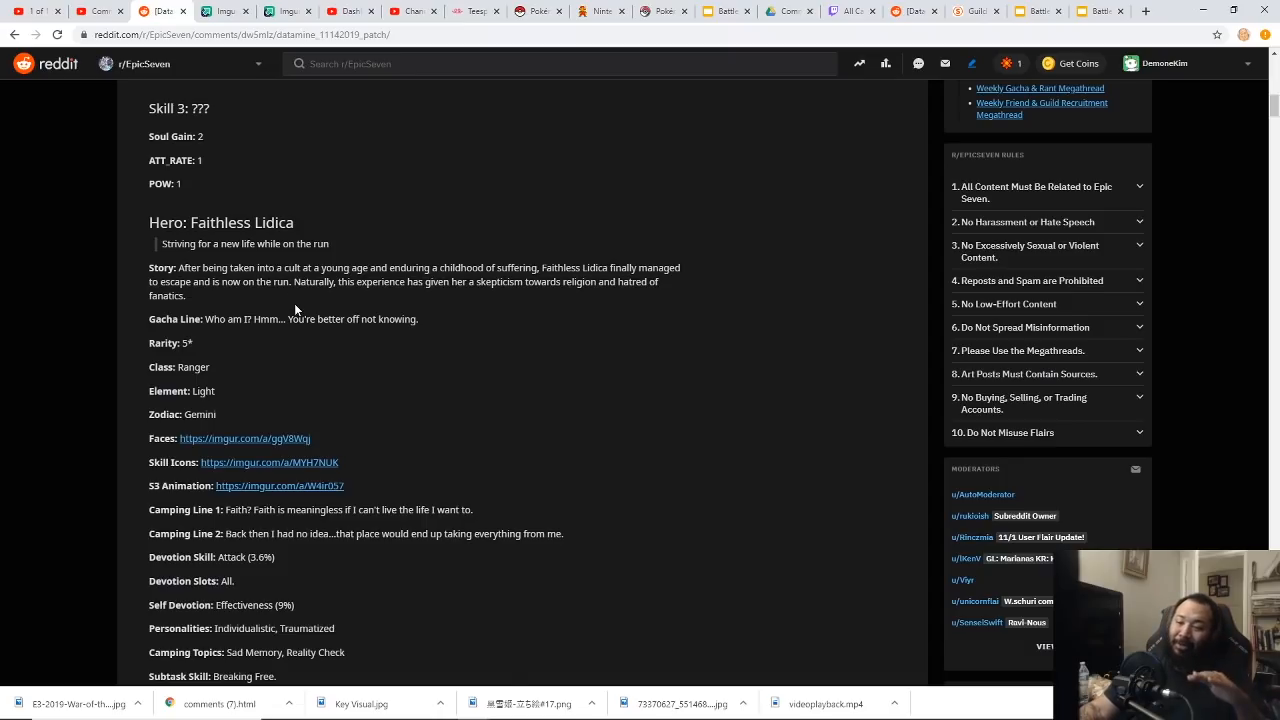
scroll(down, 3)
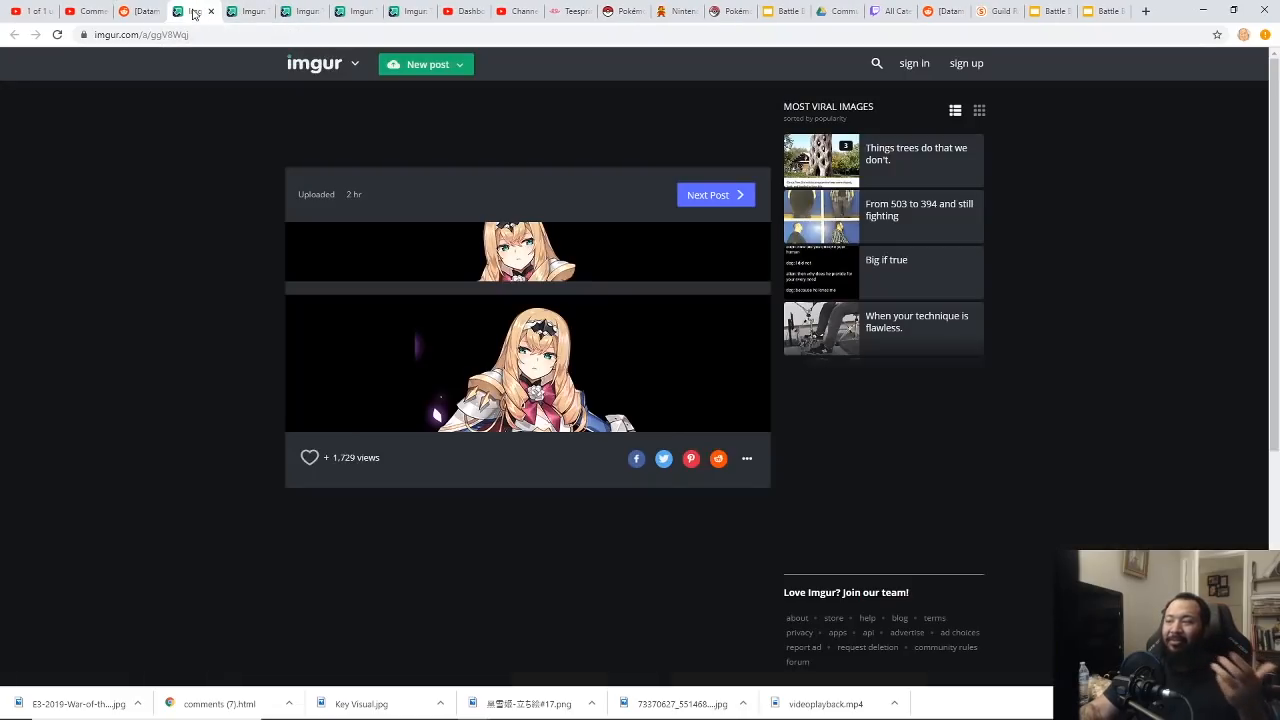
View Lidica's S3 Animation album on Imgur, then return to the datamine post.
click(195, 11)
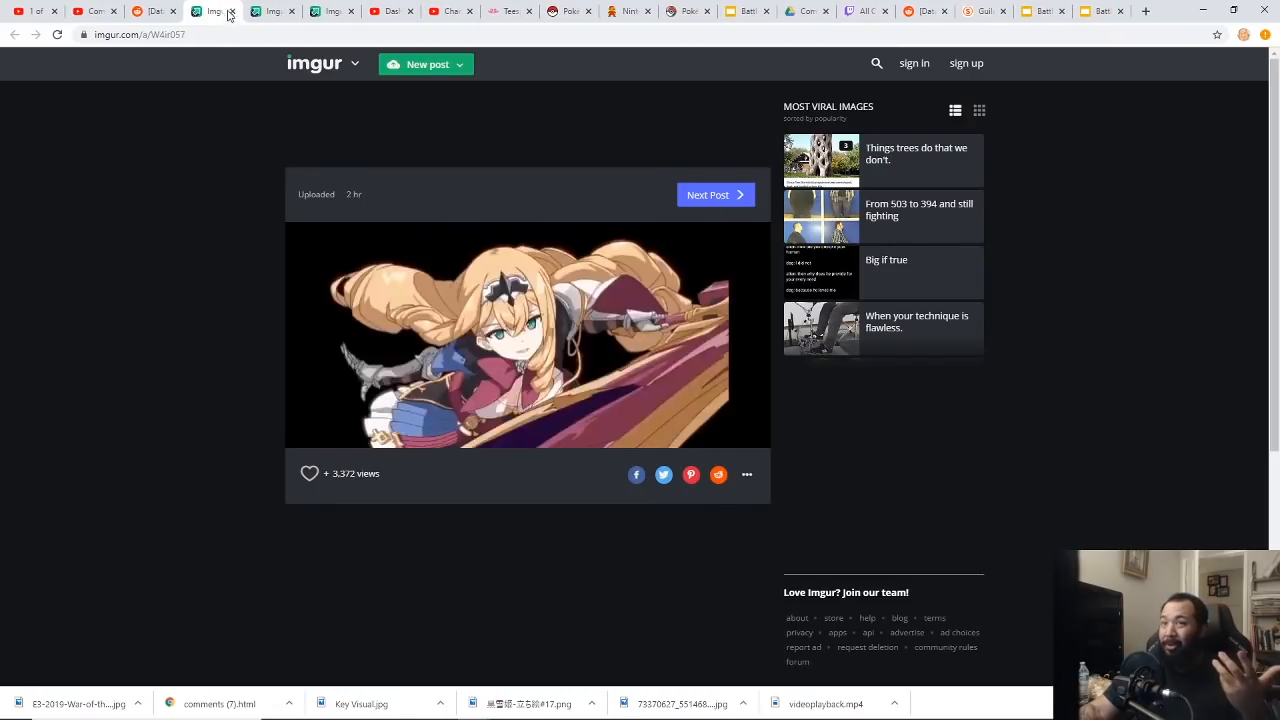
click(210, 11)
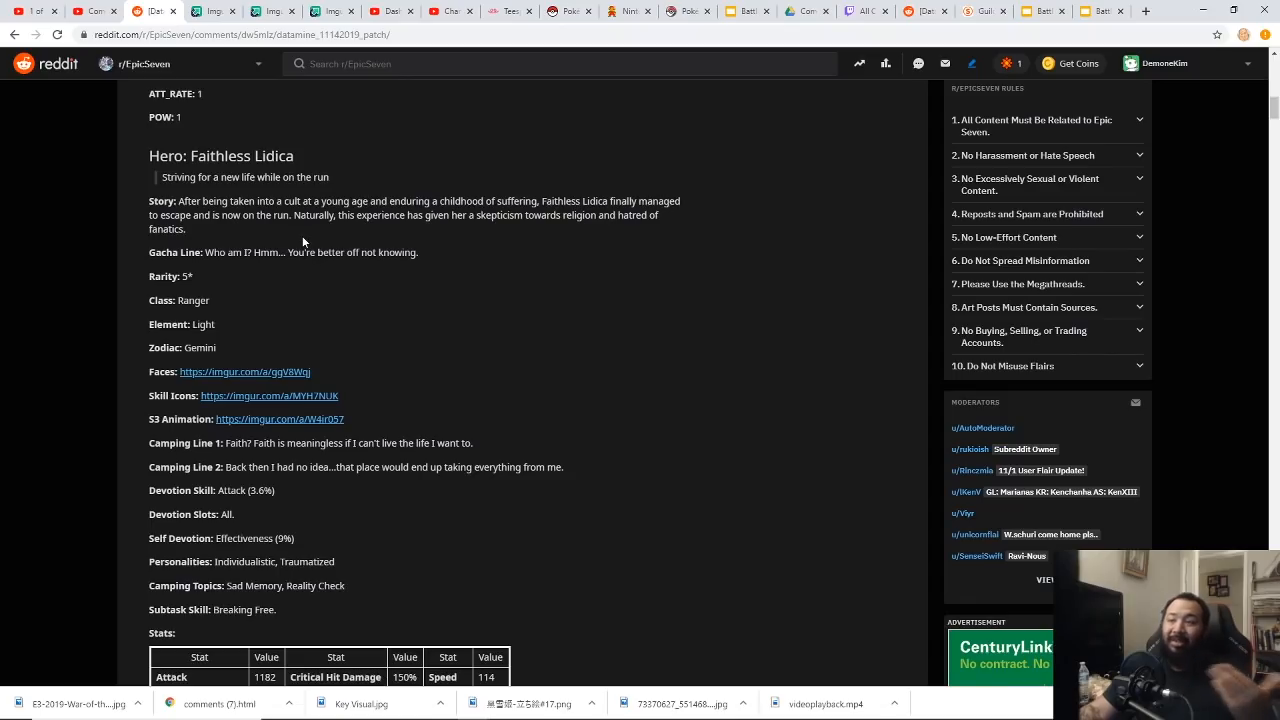
Highlight Lidica's story paragraph and scroll to her Stats and Camping Values tables.
drag(177, 201, 184, 229)
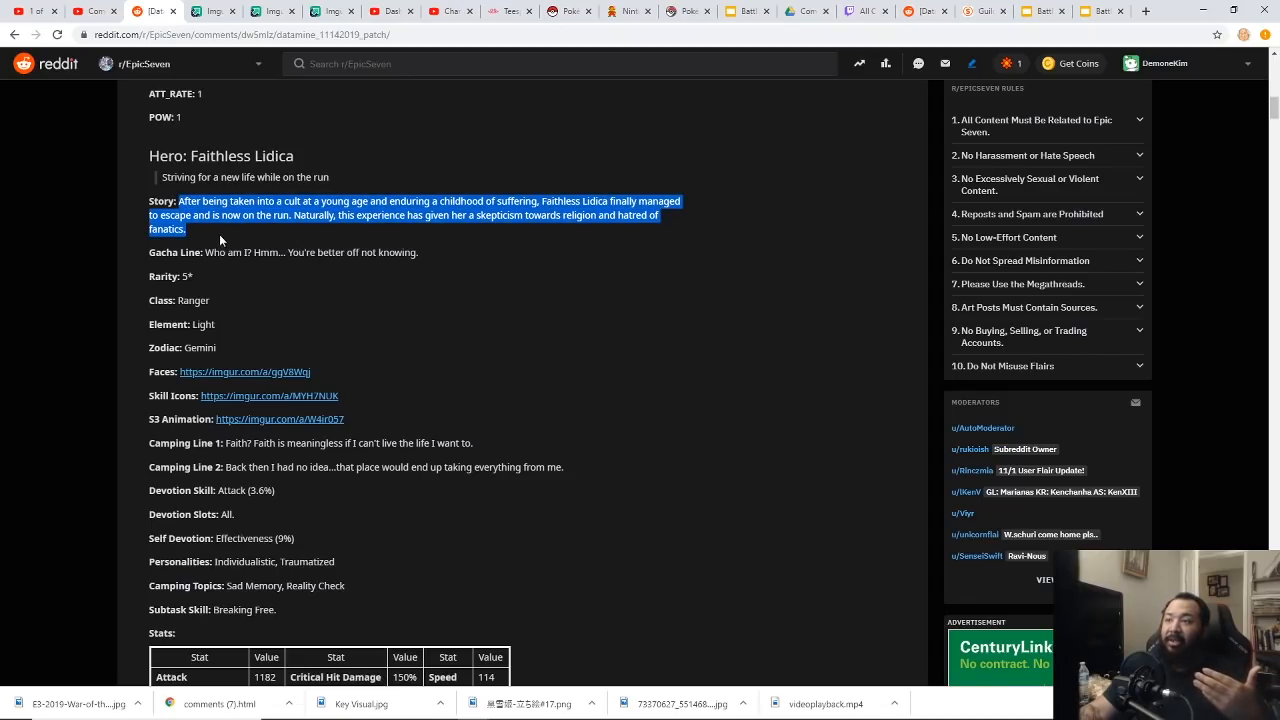
mouse_move(437, 275)
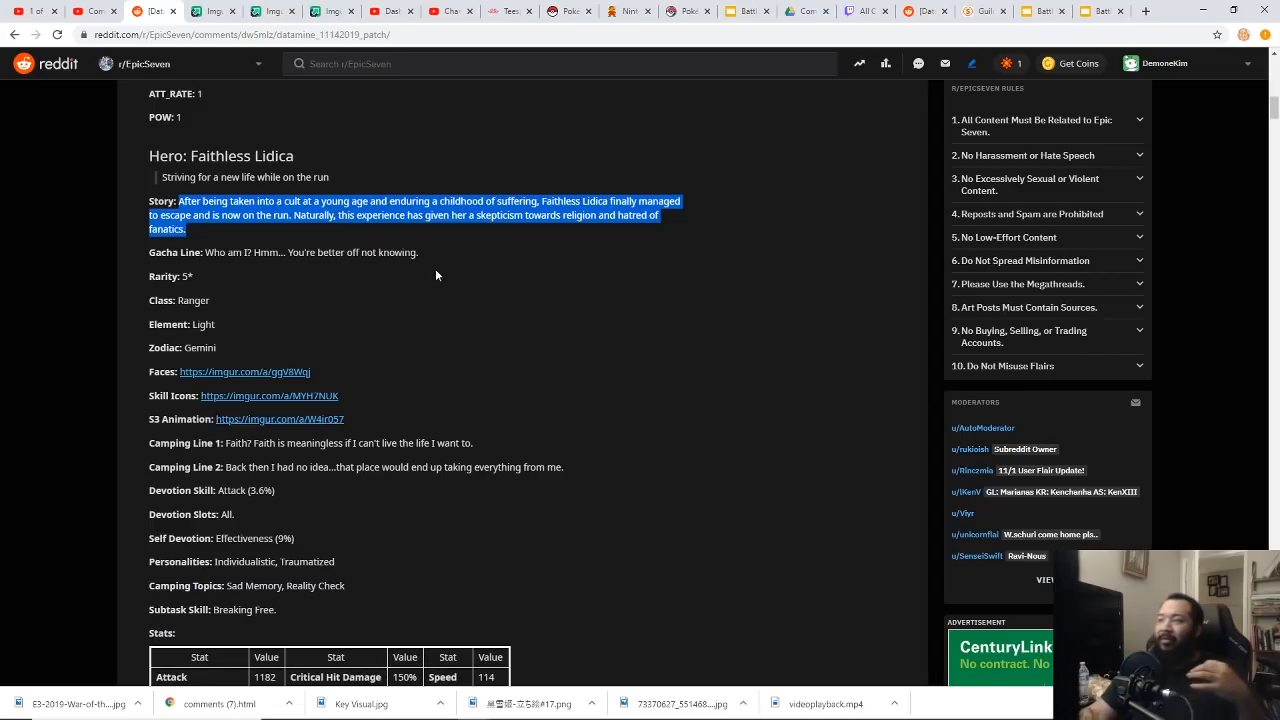
mouse_move(422, 255)
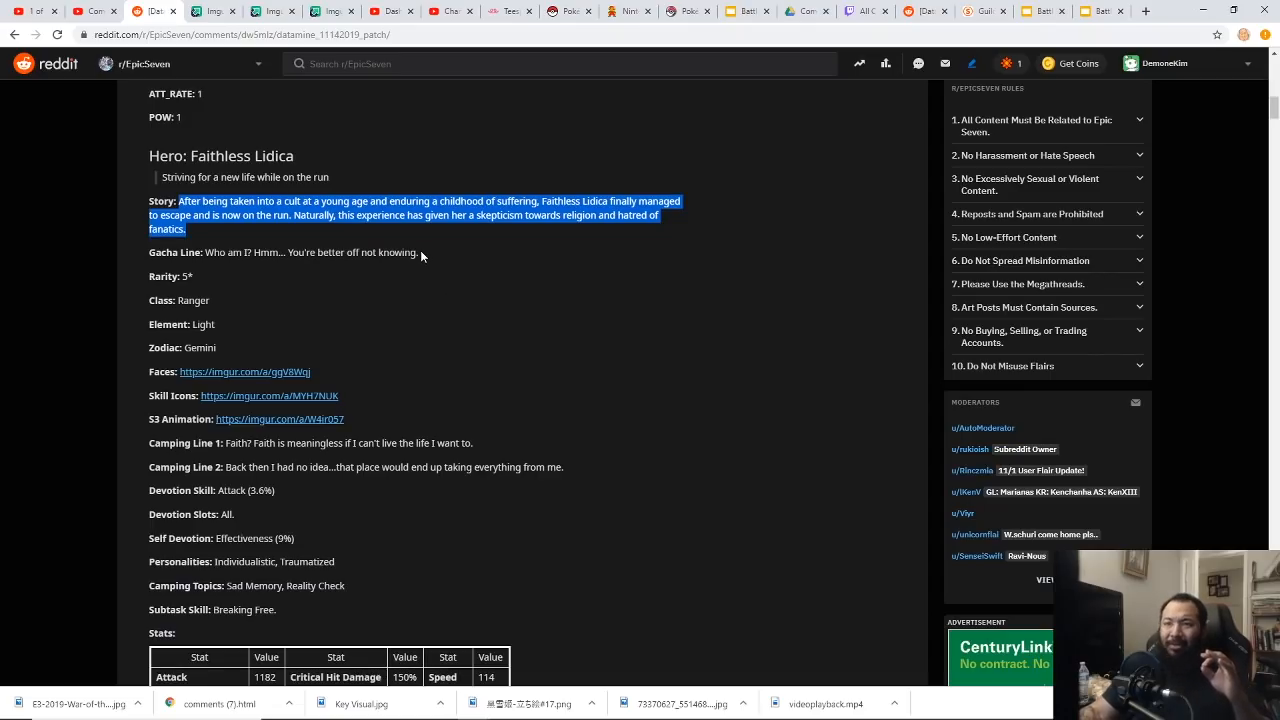
mouse_move(405, 250)
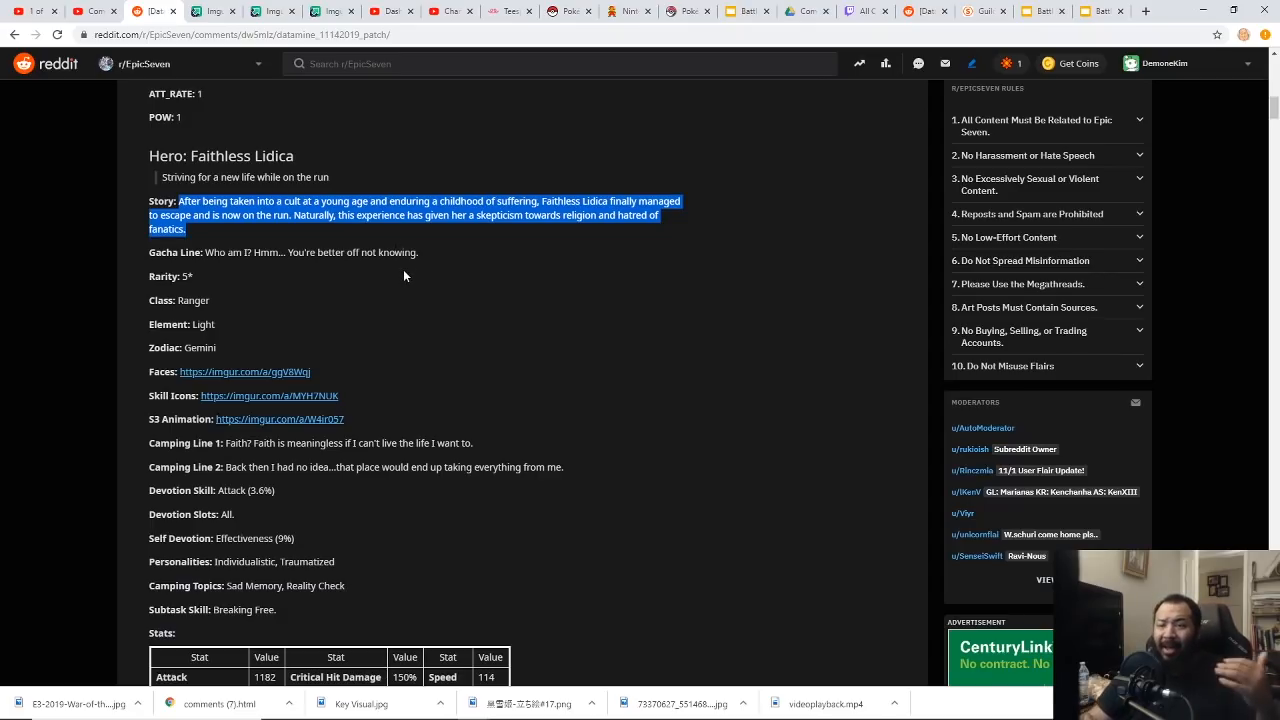
mouse_move(340, 289)
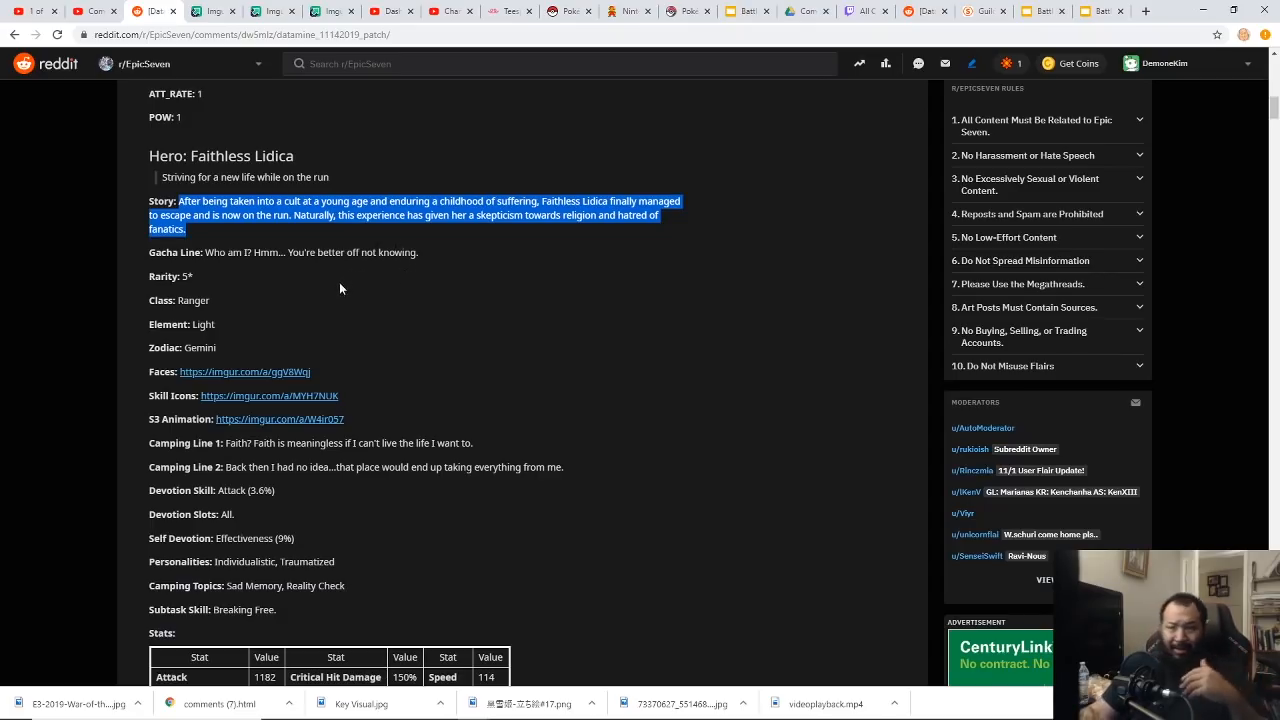
mouse_move(310, 293)
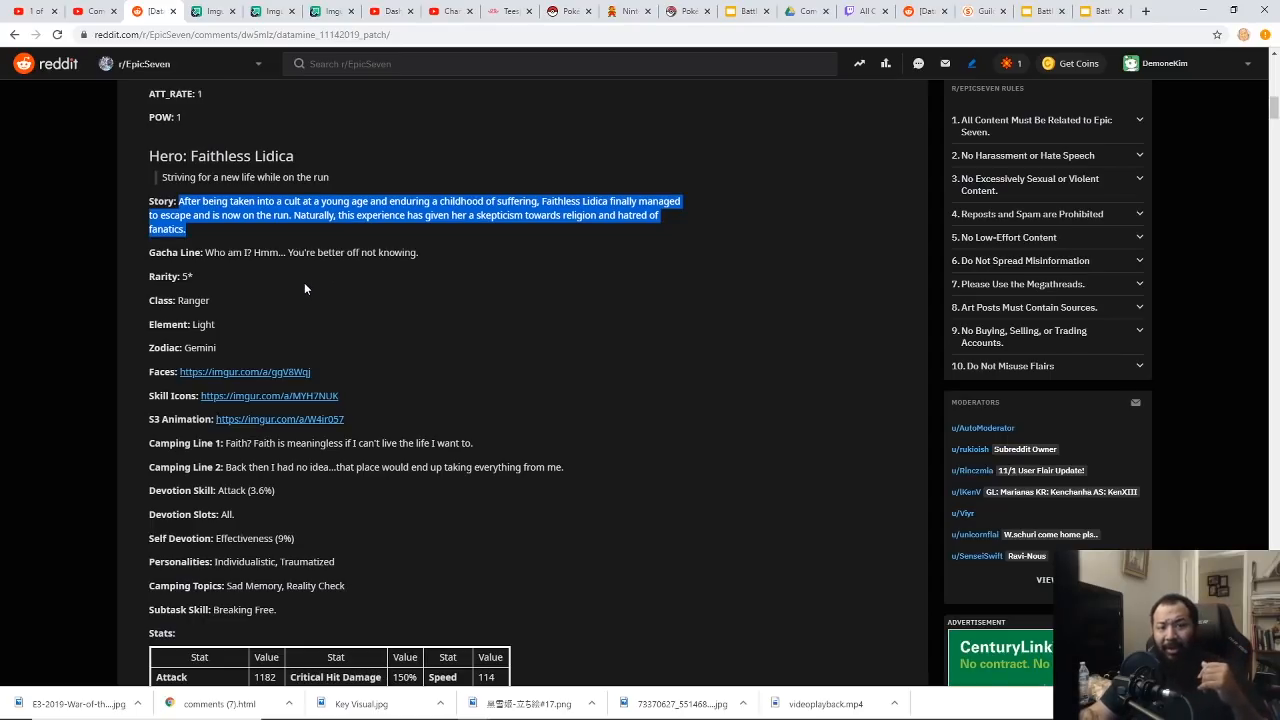
scroll(down, 3)
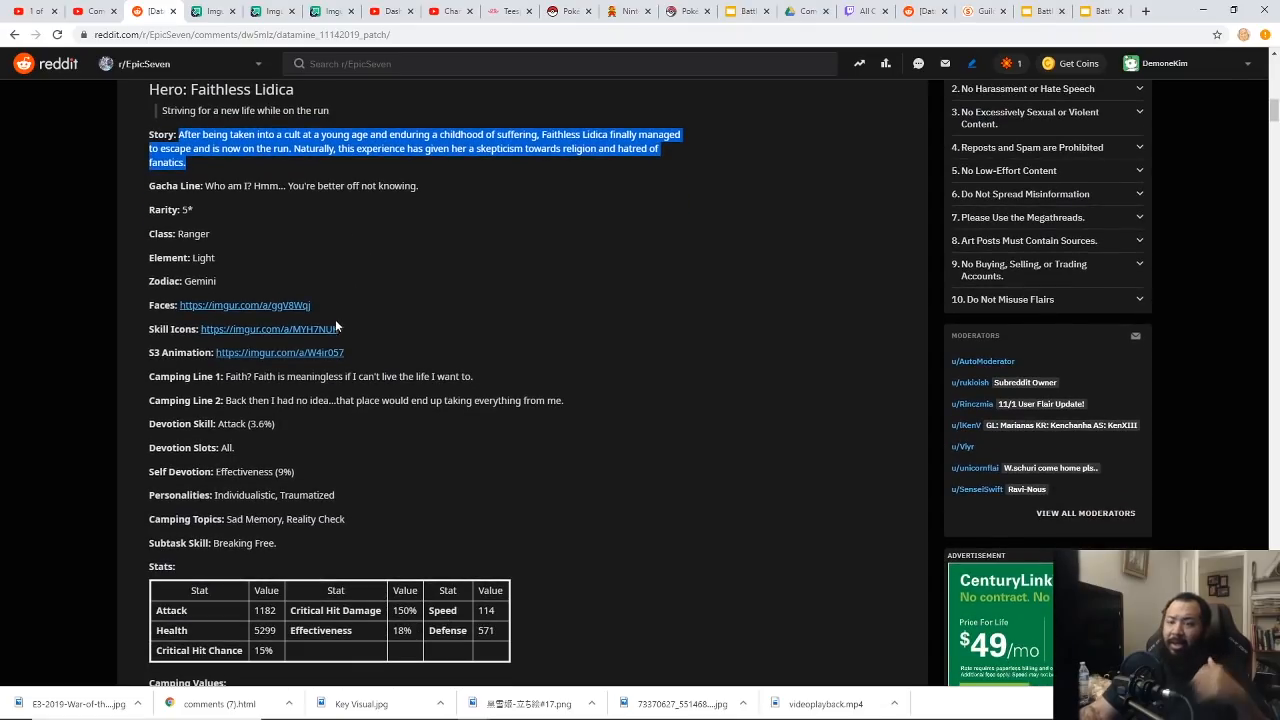
scroll(down, 3)
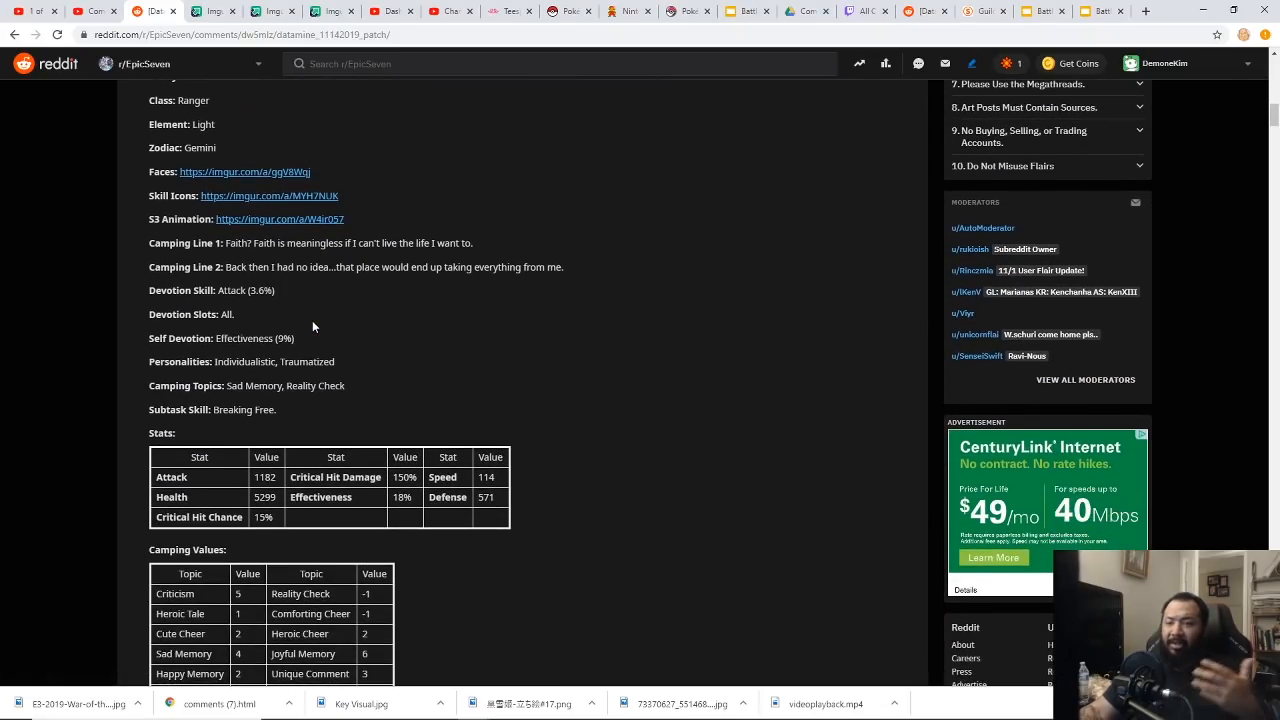
mouse_move(310, 331)
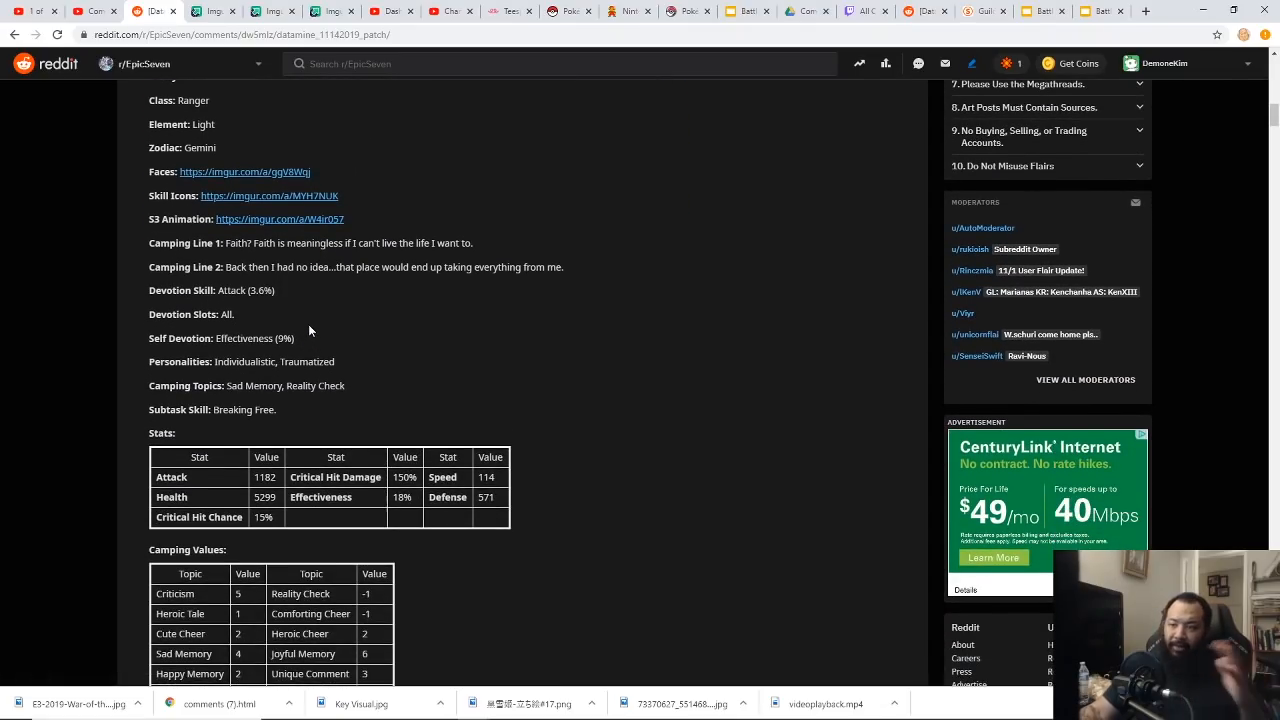
mouse_move(296, 331)
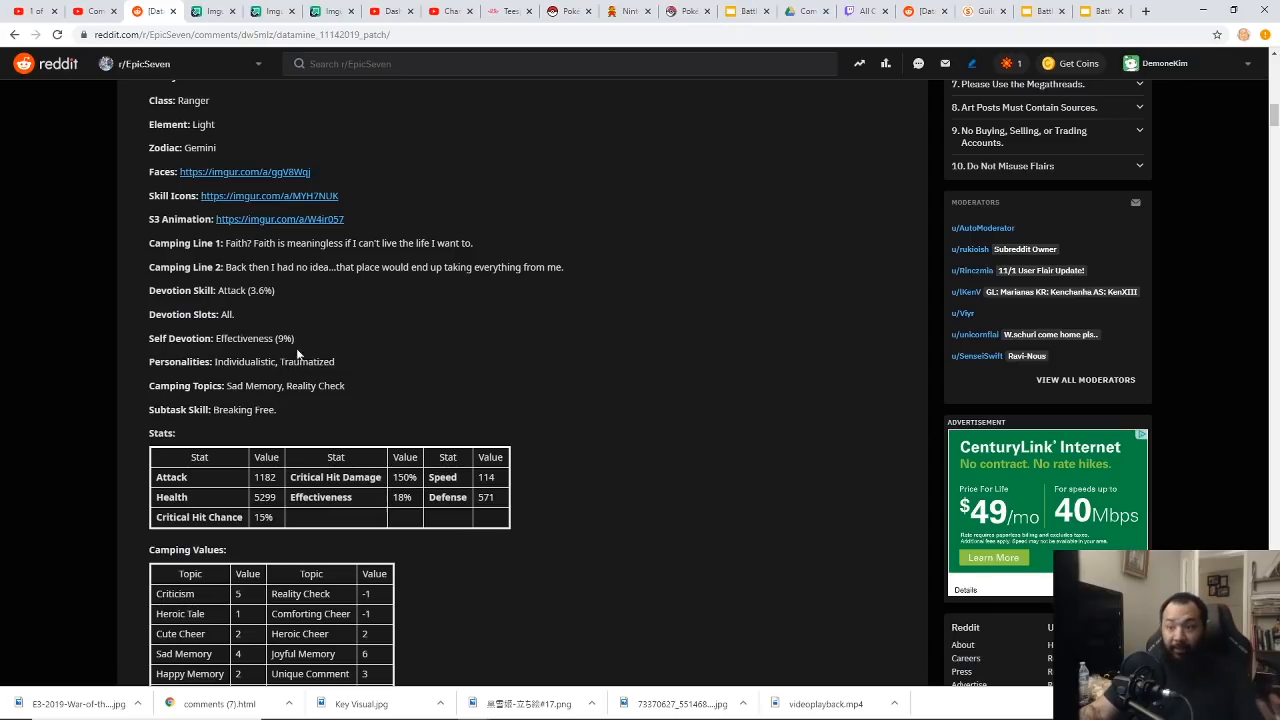
scroll(down, 3)
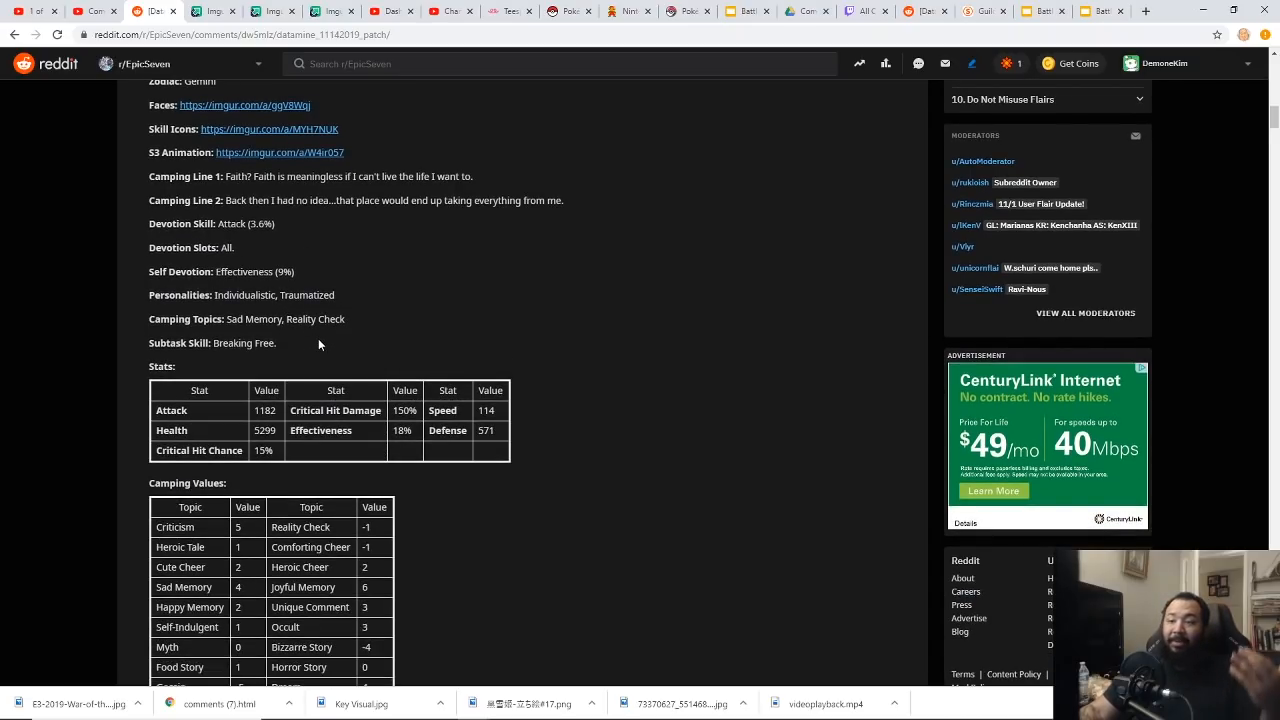
scroll(down, 3)
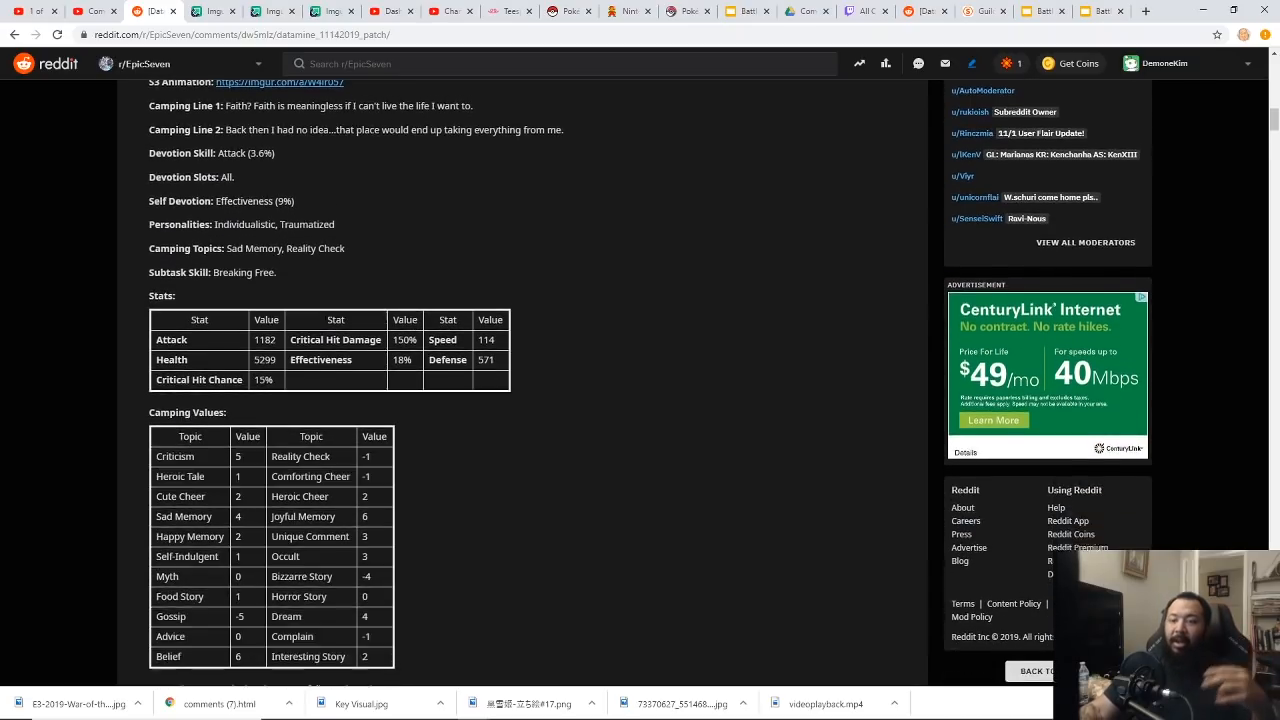
scroll(down, 3)
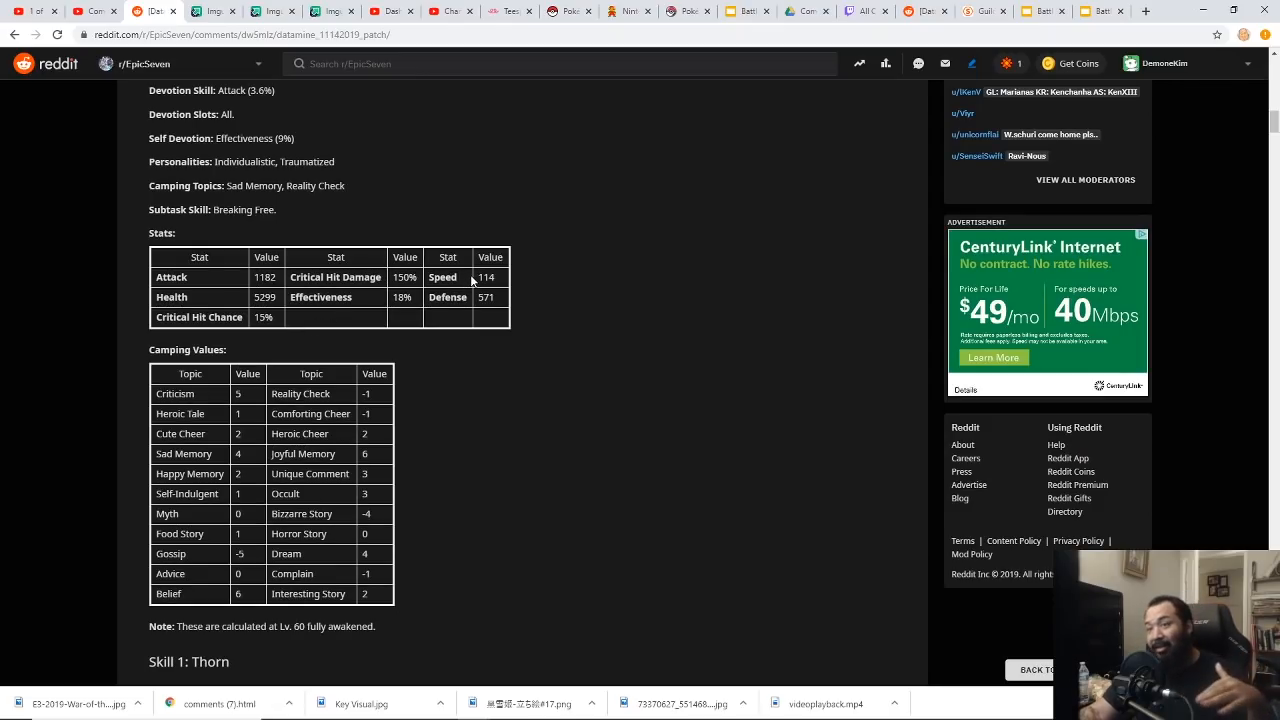
mouse_move(457, 290)
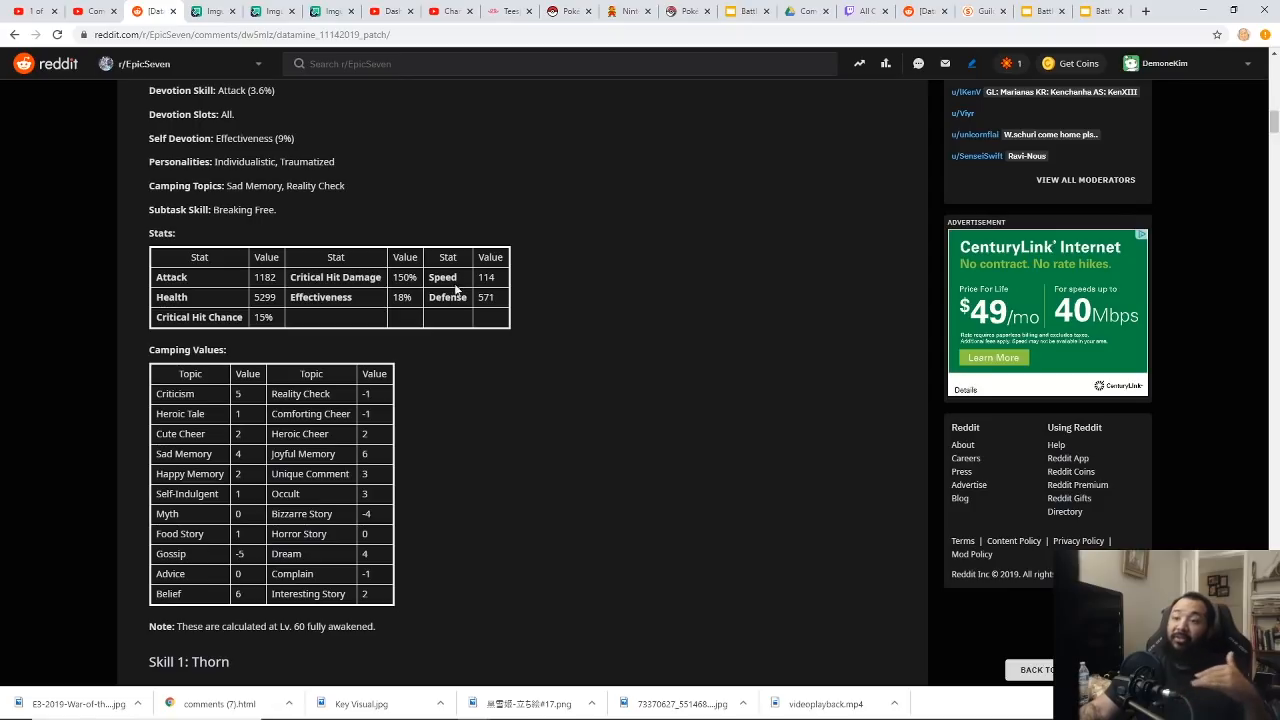
mouse_move(335, 330)
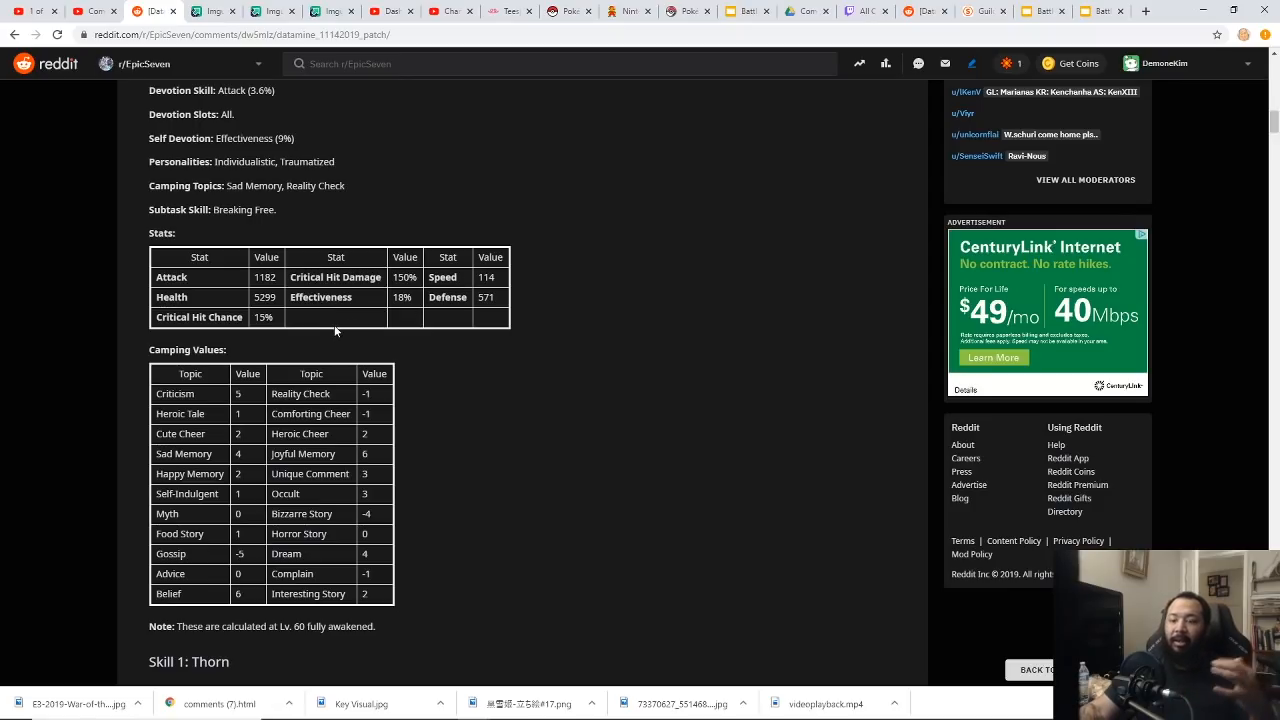
scroll(down, 3)
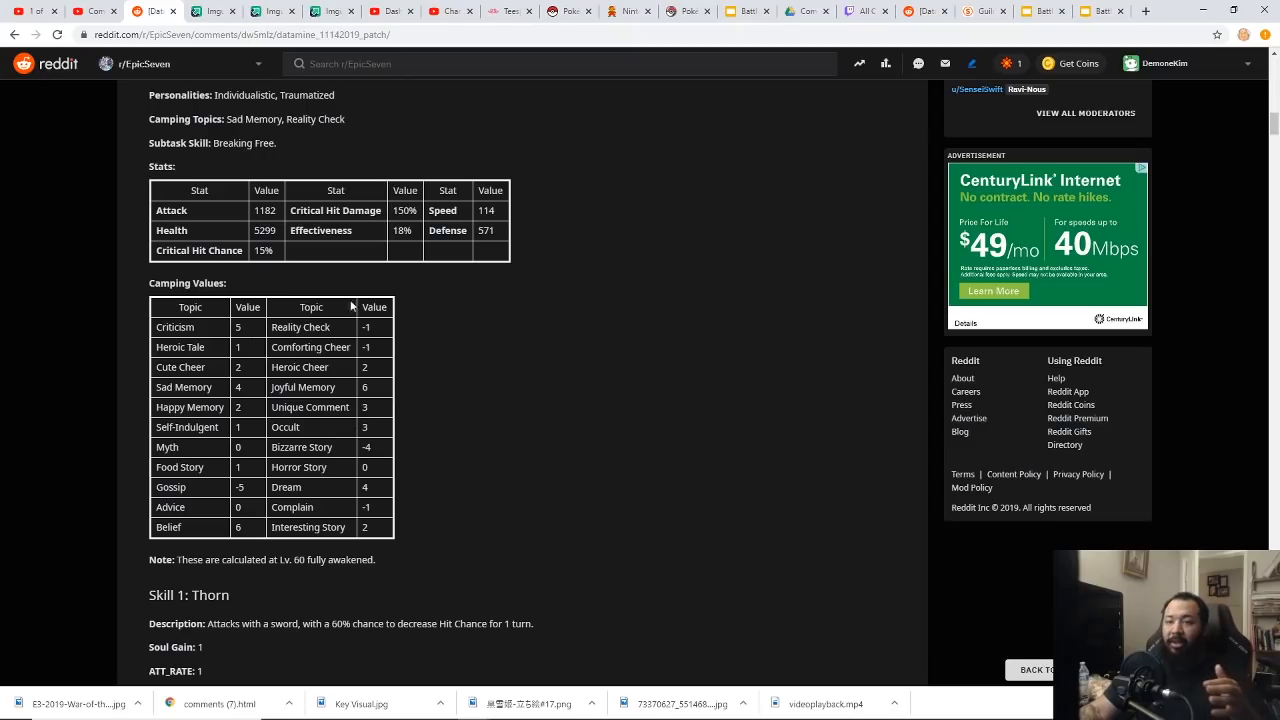
Scroll past Camping Values to Lidica's Thorn, Larkspur and Hysteria skill details.
scroll(down, 3)
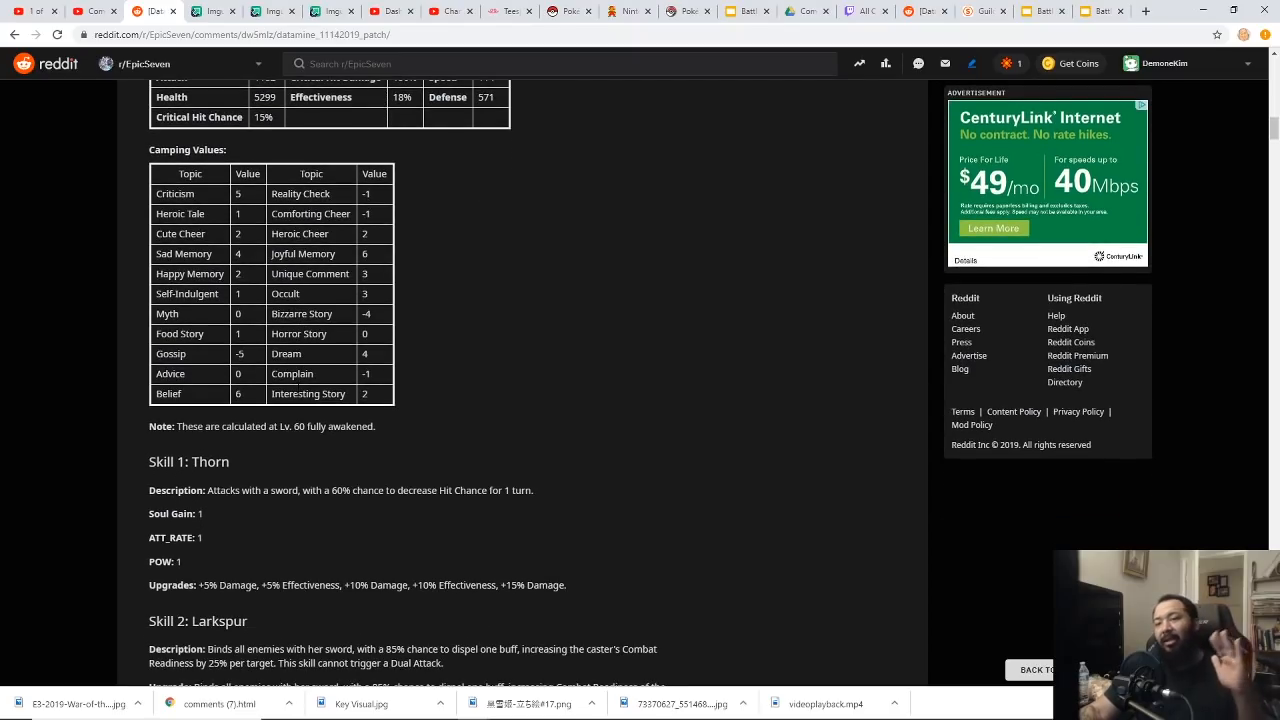
scroll(down, 3)
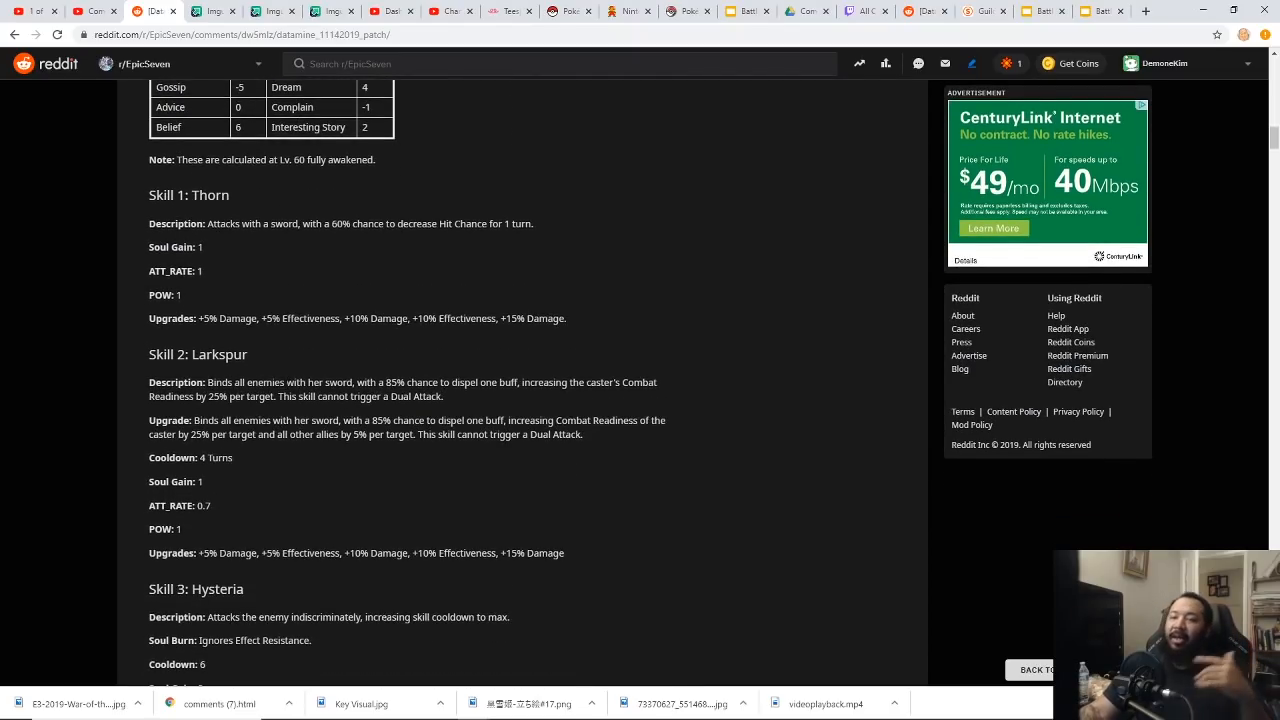
mouse_move(353, 295)
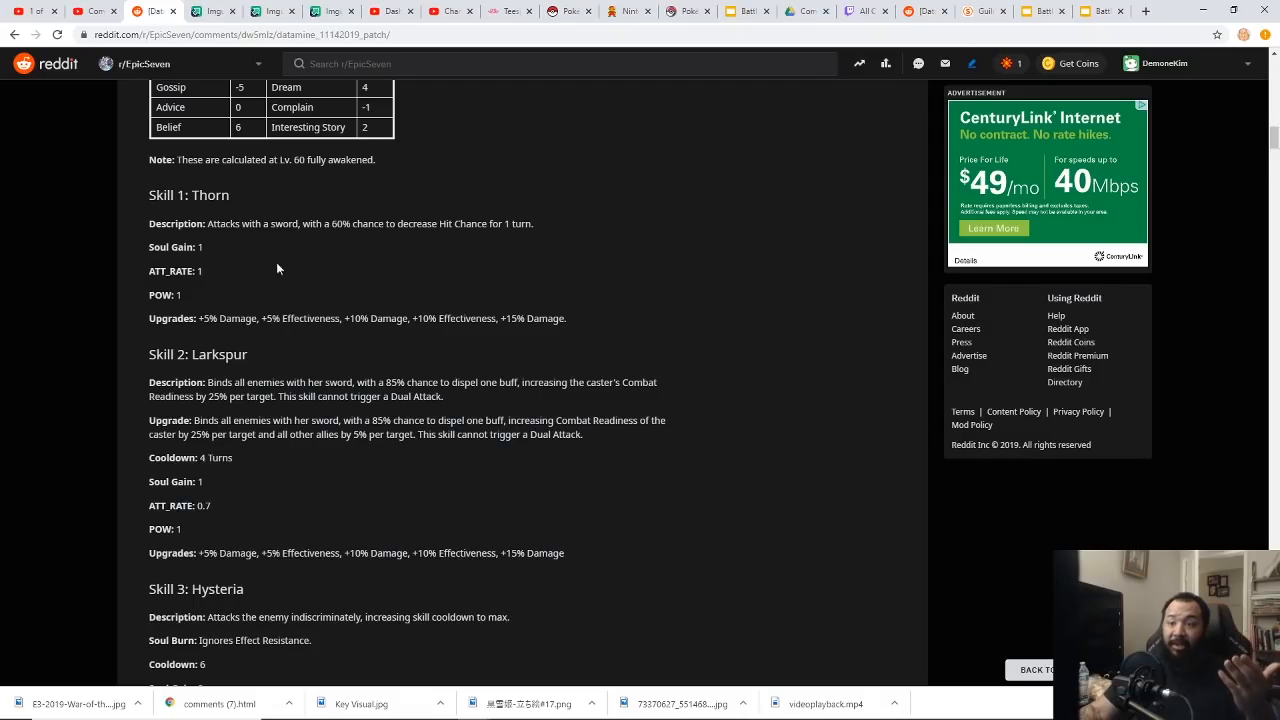
scroll(down, 3)
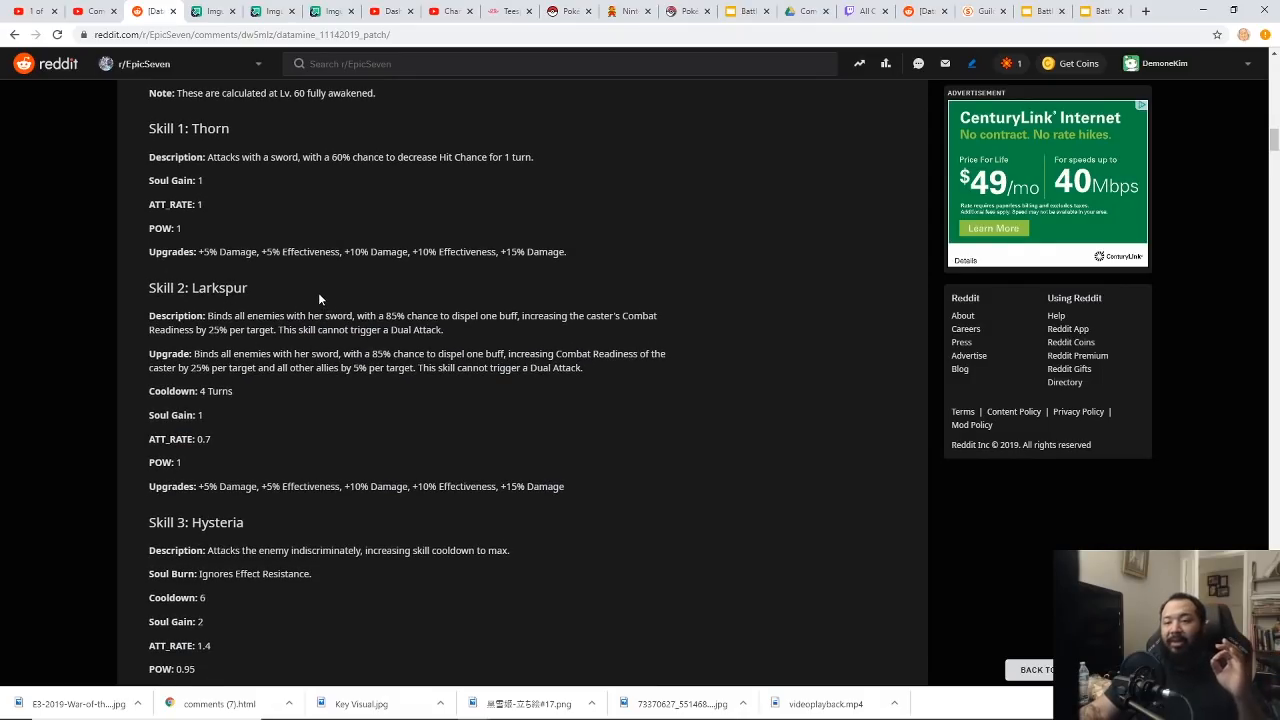
drag(150, 353, 232, 391)
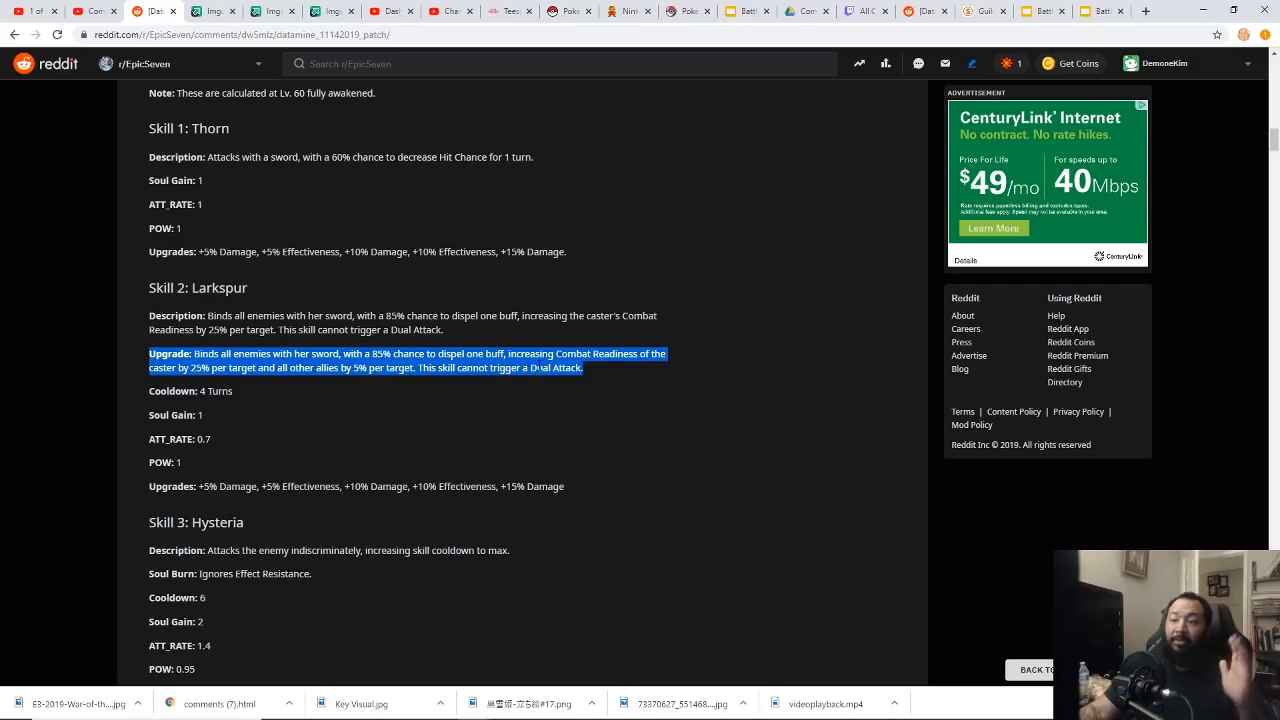
mouse_move(494, 385)
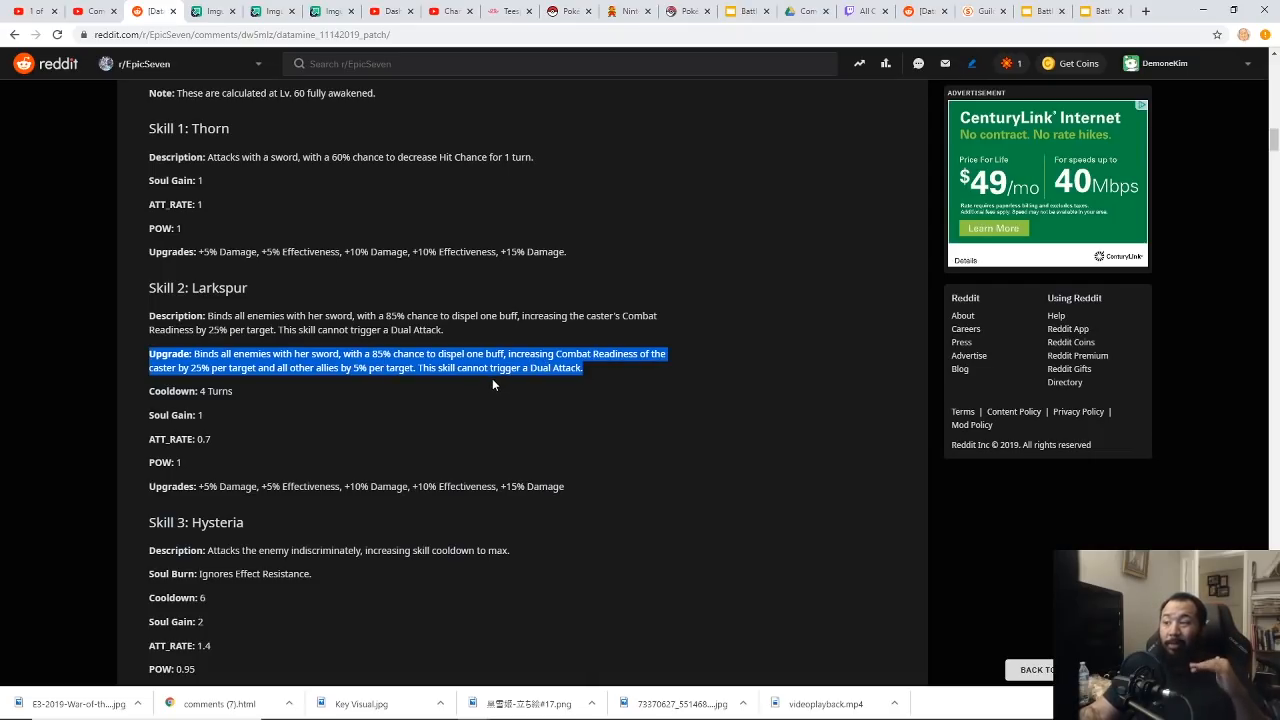
mouse_move(499, 405)
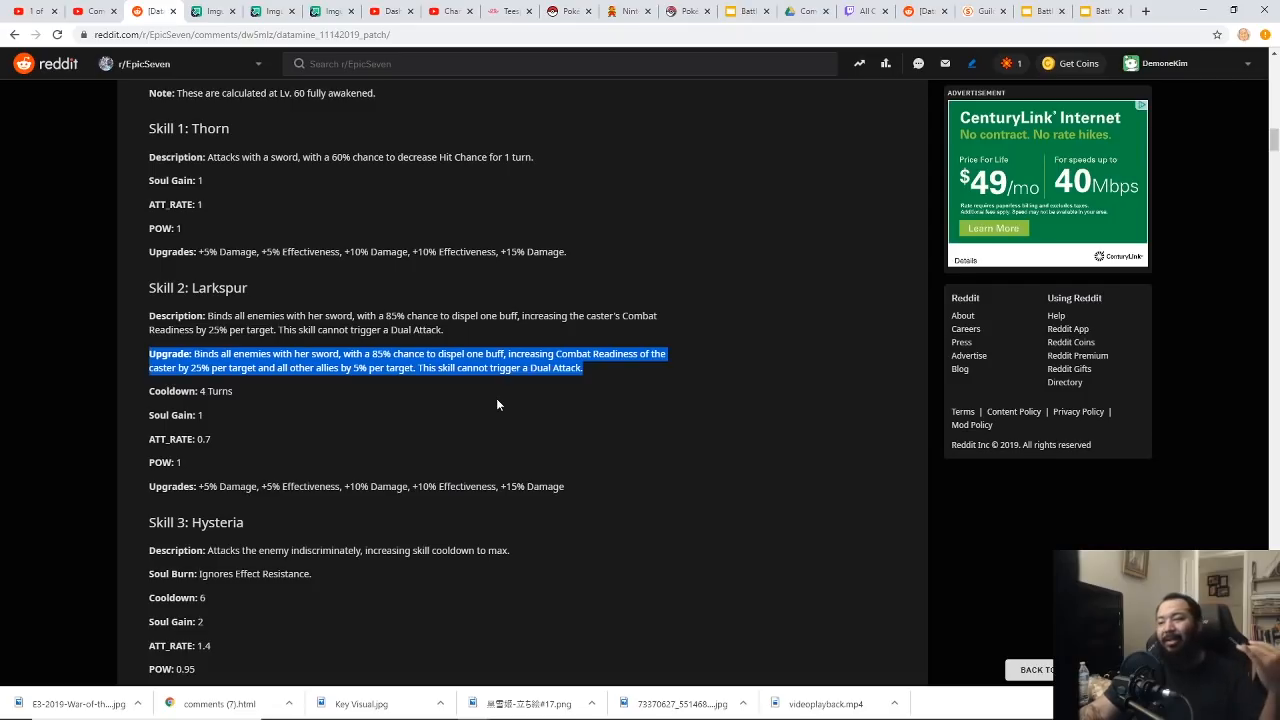
mouse_move(470, 412)
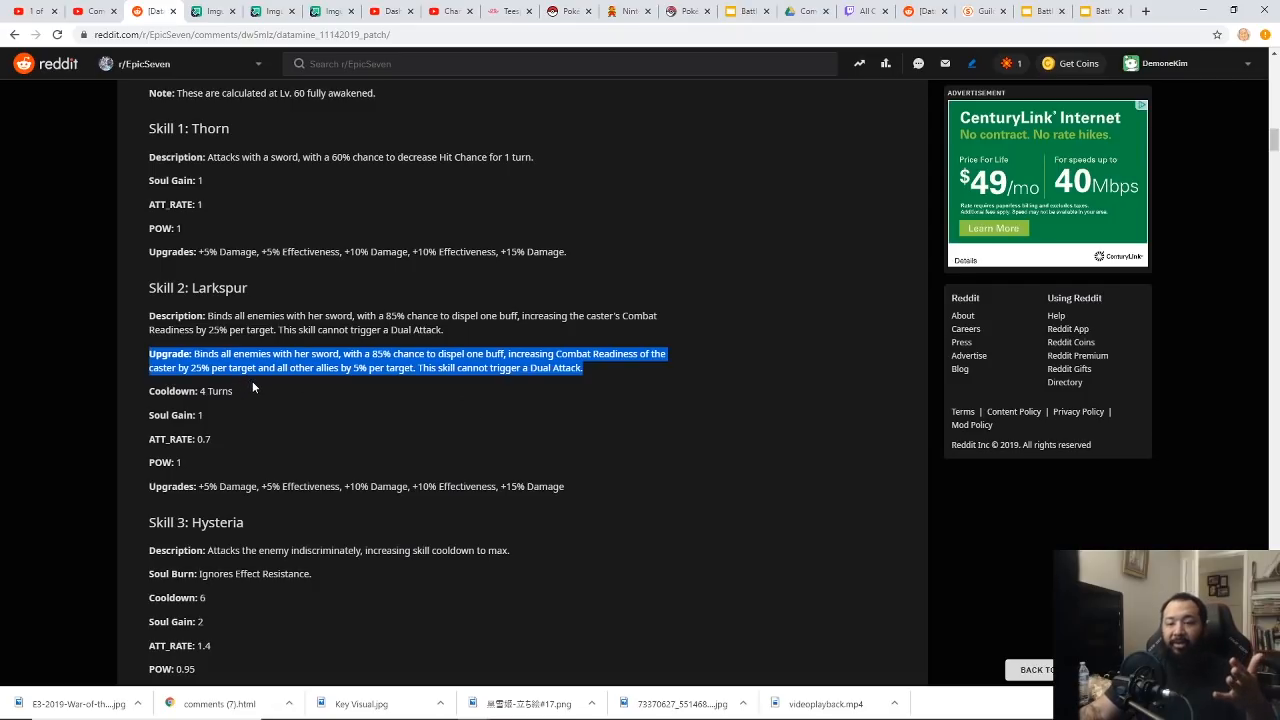
mouse_move(282, 421)
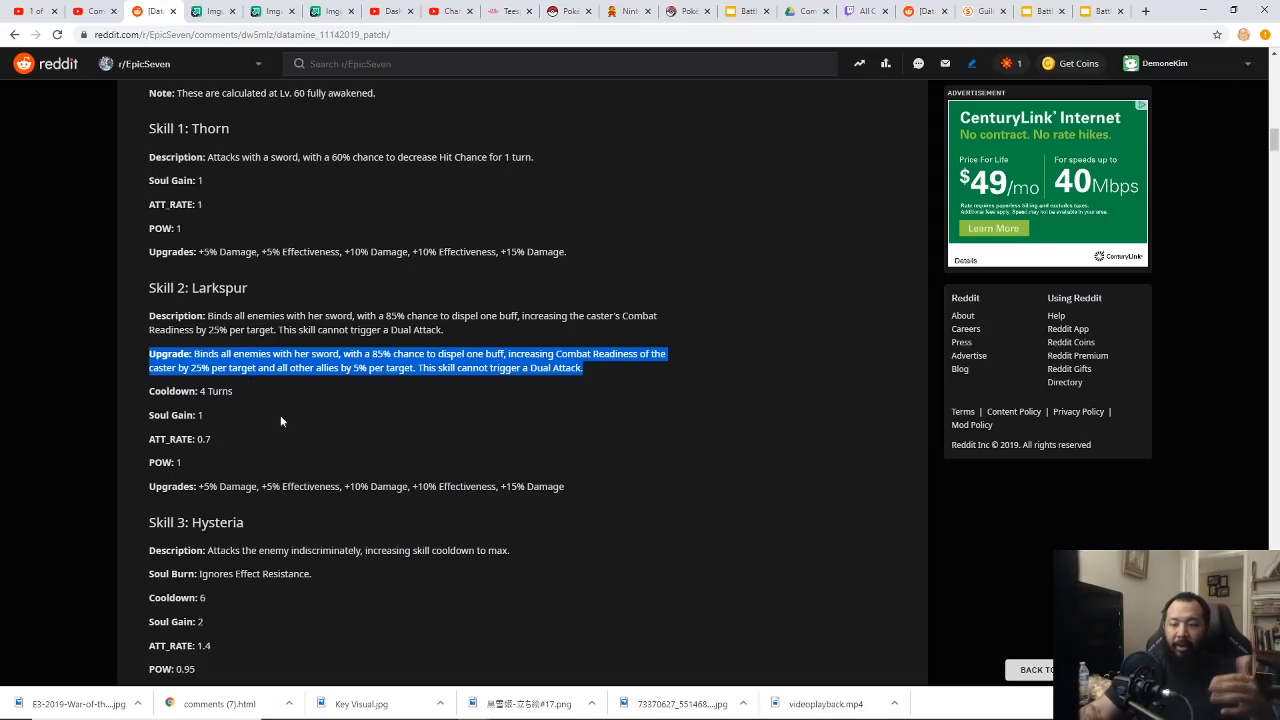
mouse_move(338, 500)
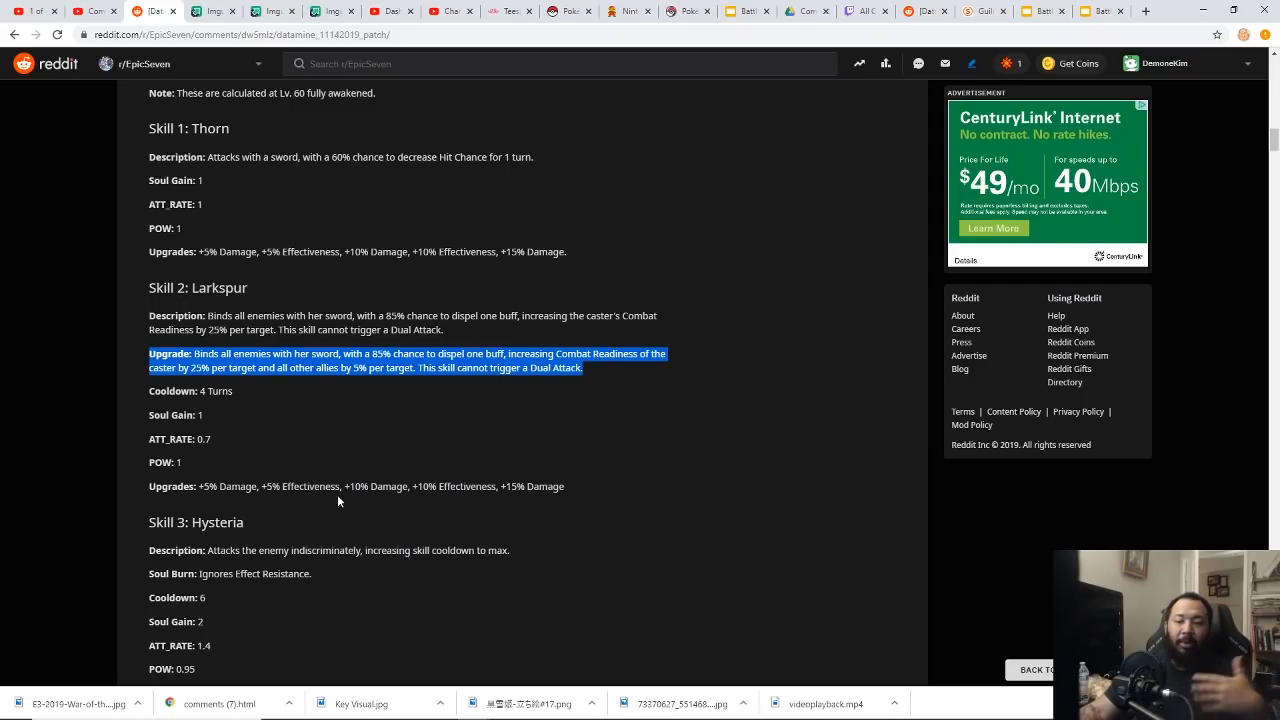
mouse_move(335, 392)
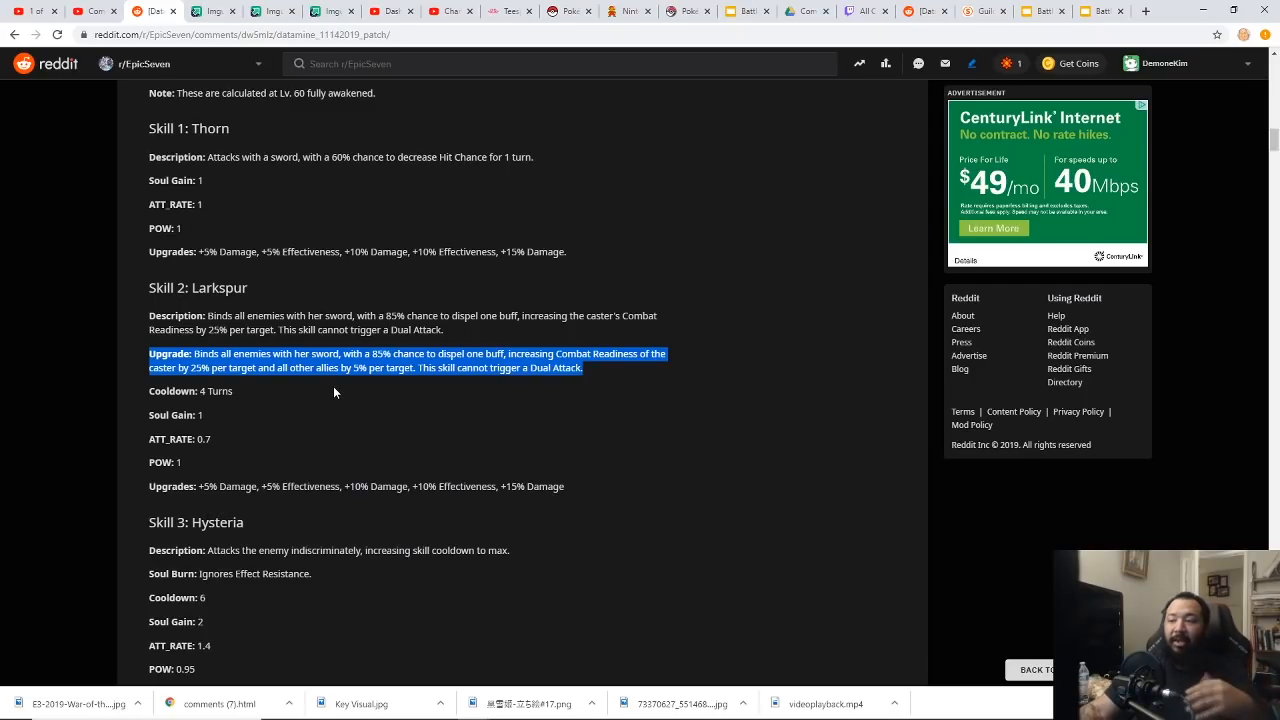
mouse_move(341, 391)
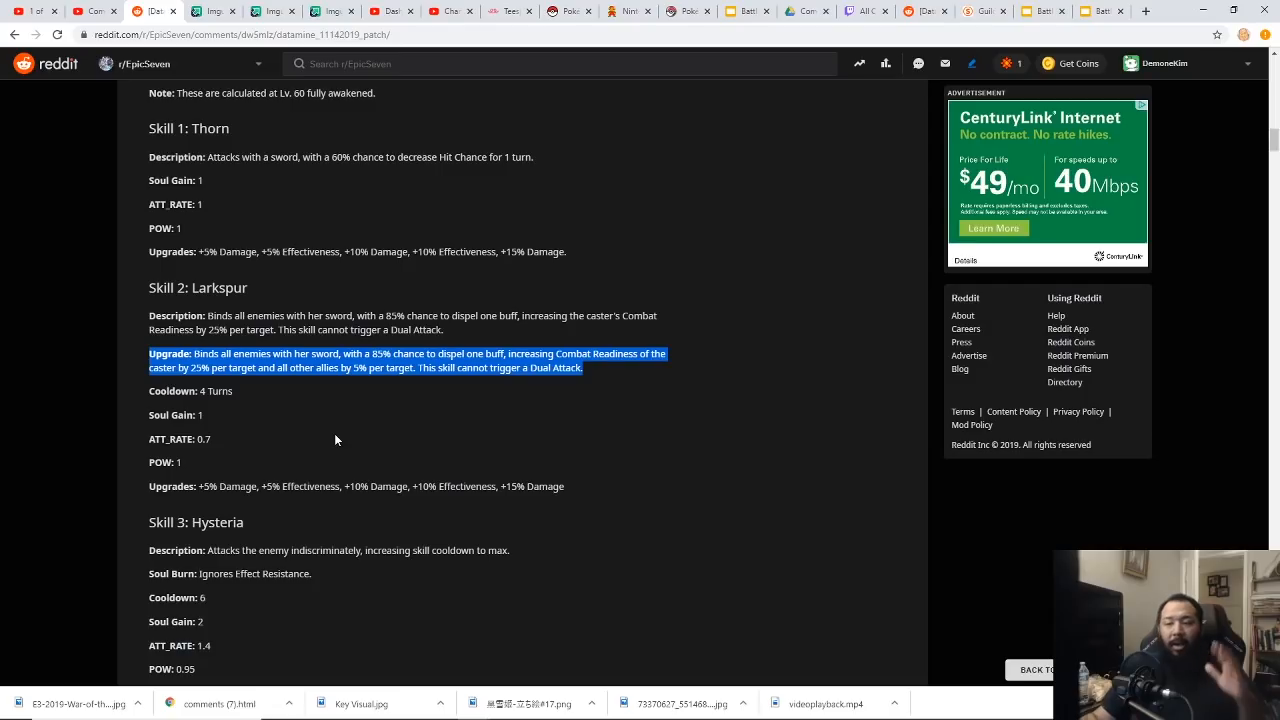
mouse_move(384, 419)
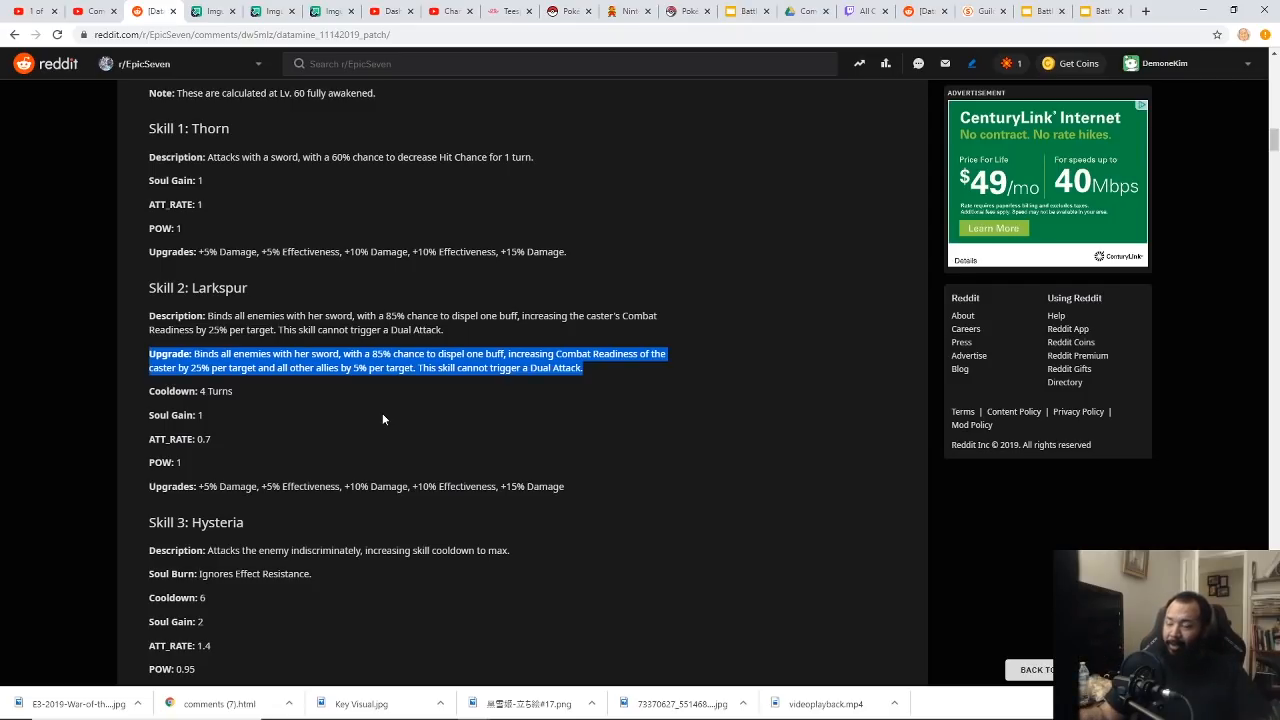
mouse_move(418, 426)
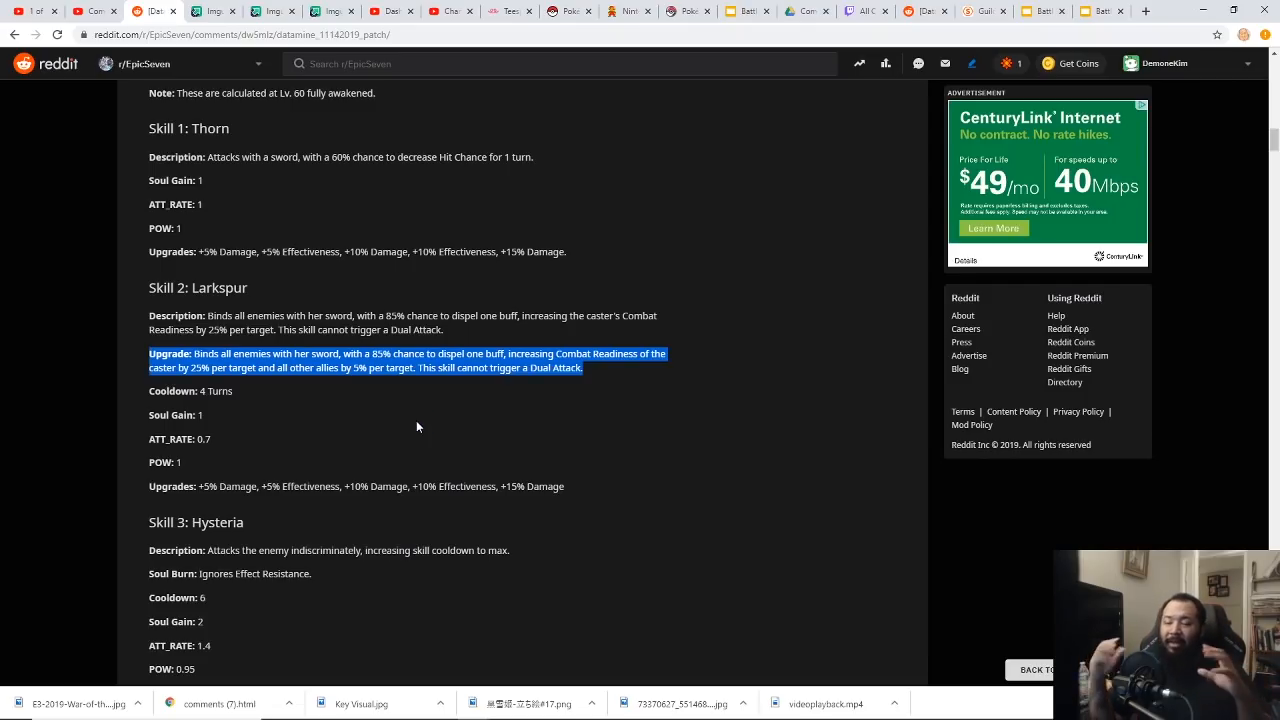
mouse_move(424, 441)
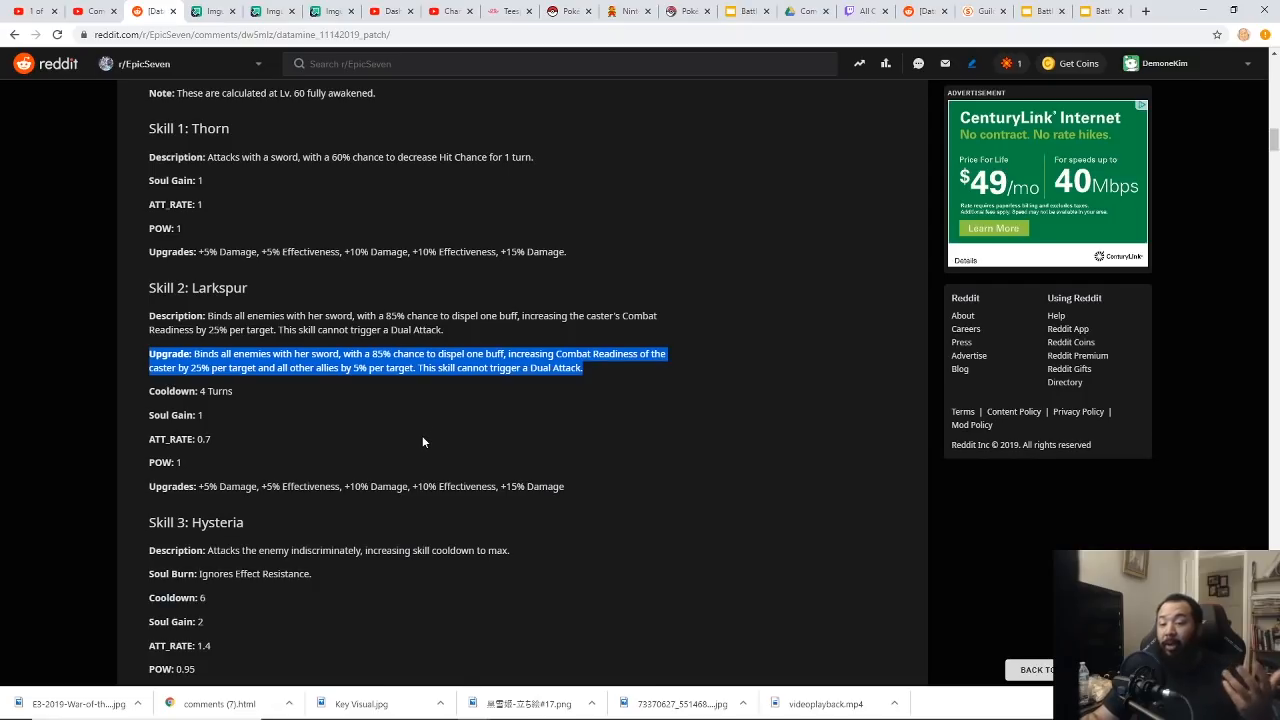
Scroll to Skill 3: Hysteria and highlight its description.
scroll(down, 3)
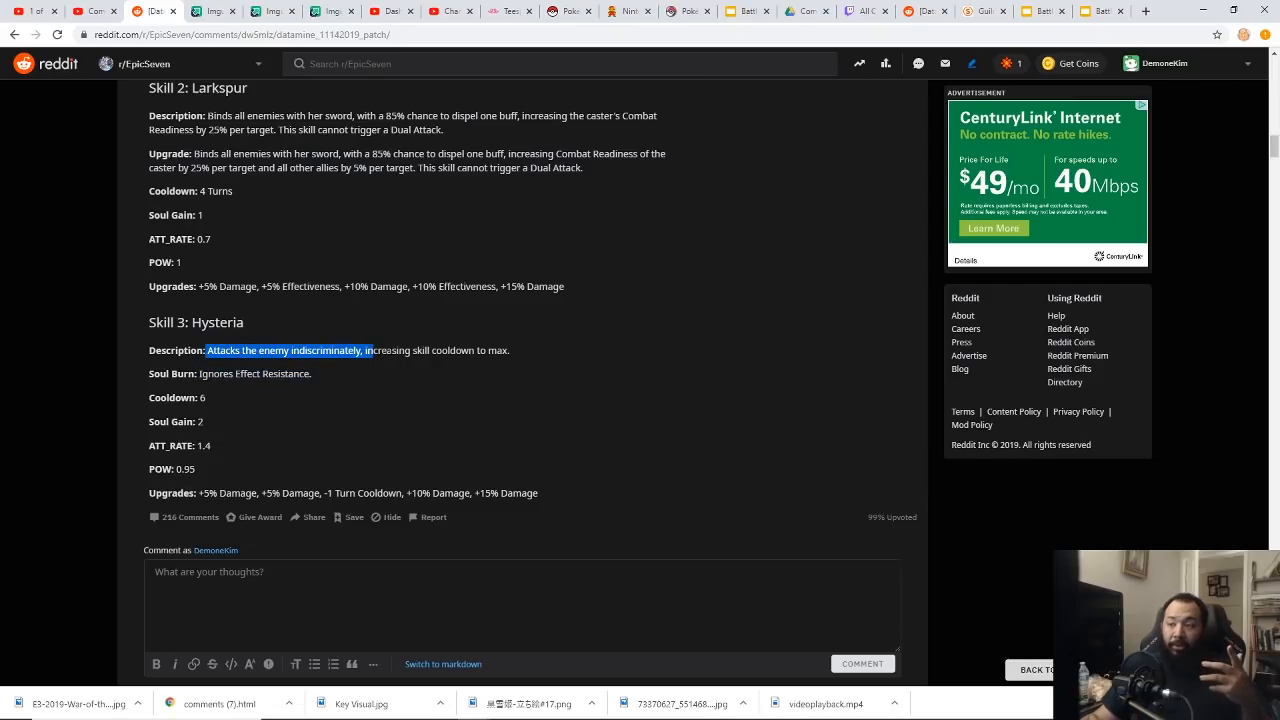
drag(207, 350, 530, 350)
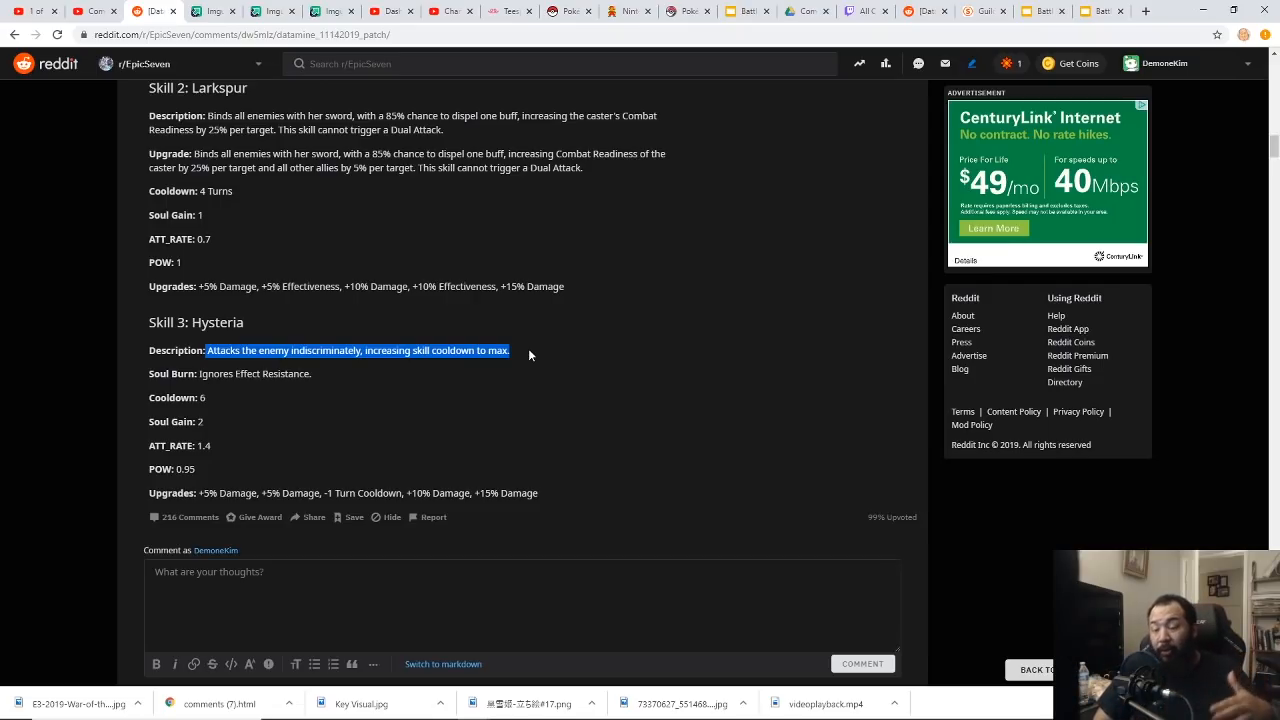
mouse_move(489, 371)
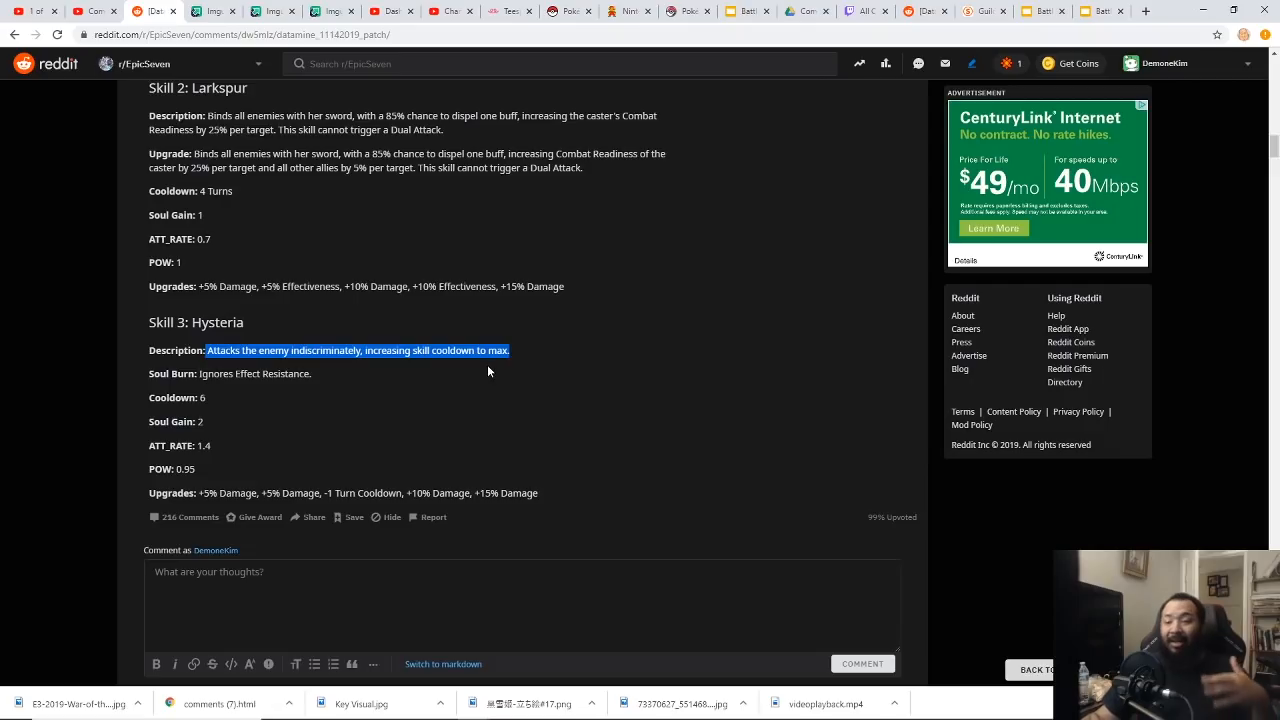
mouse_move(449, 372)
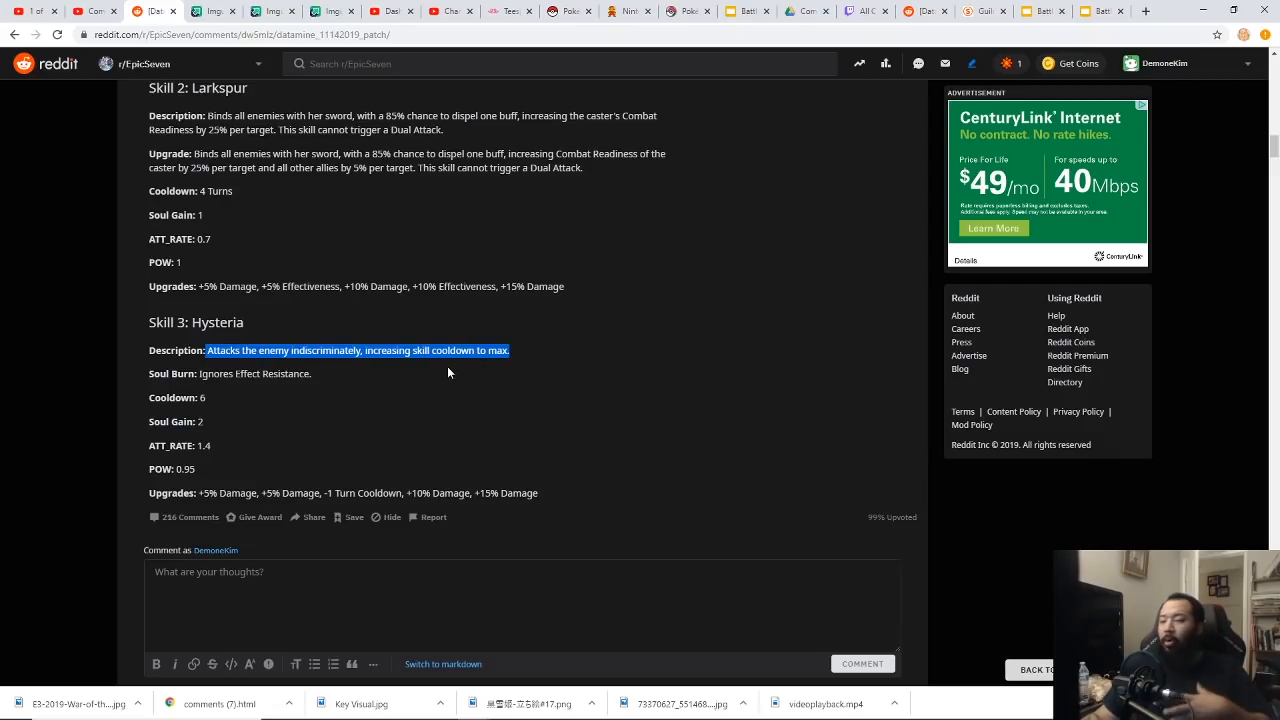
mouse_move(433, 392)
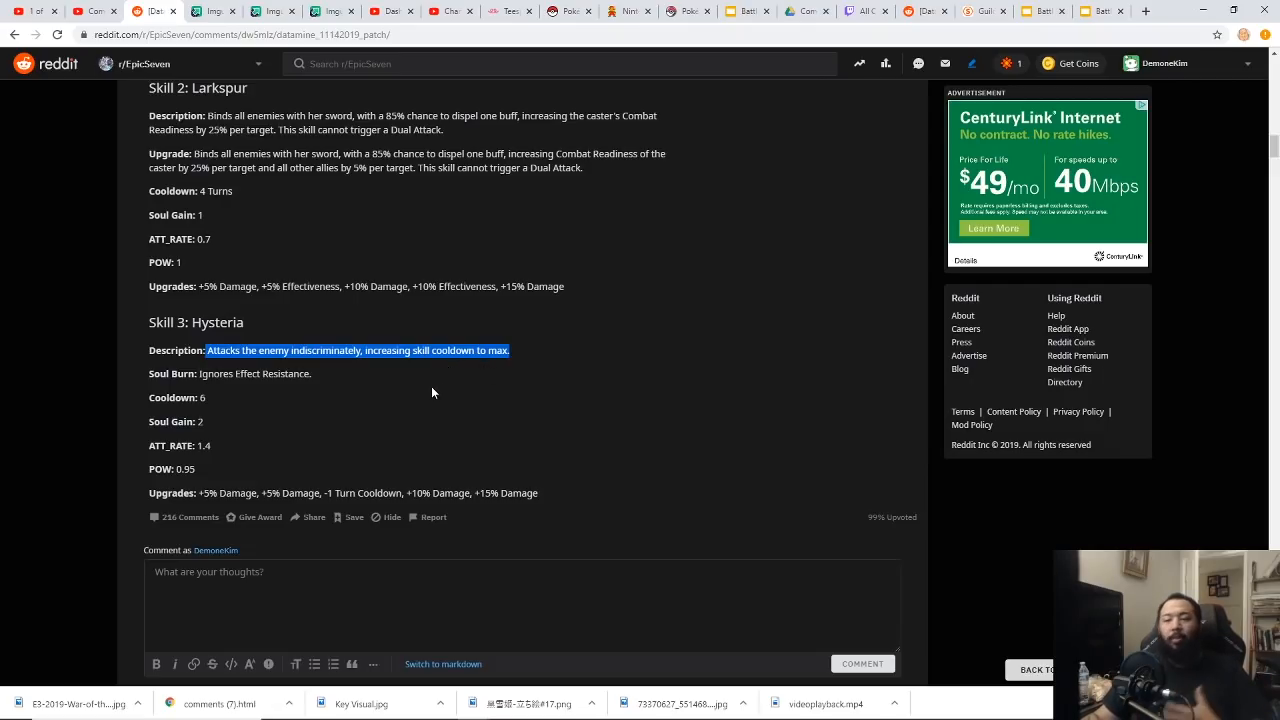
mouse_move(401, 395)
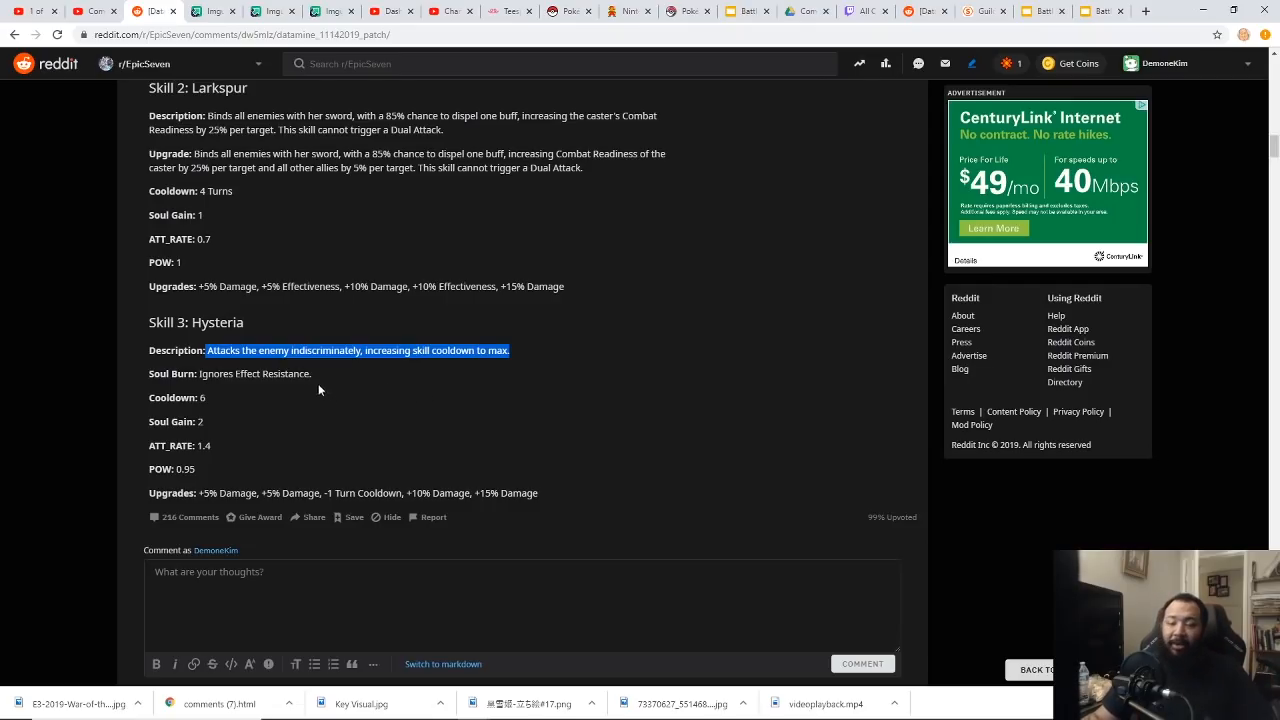
mouse_move(305, 390)
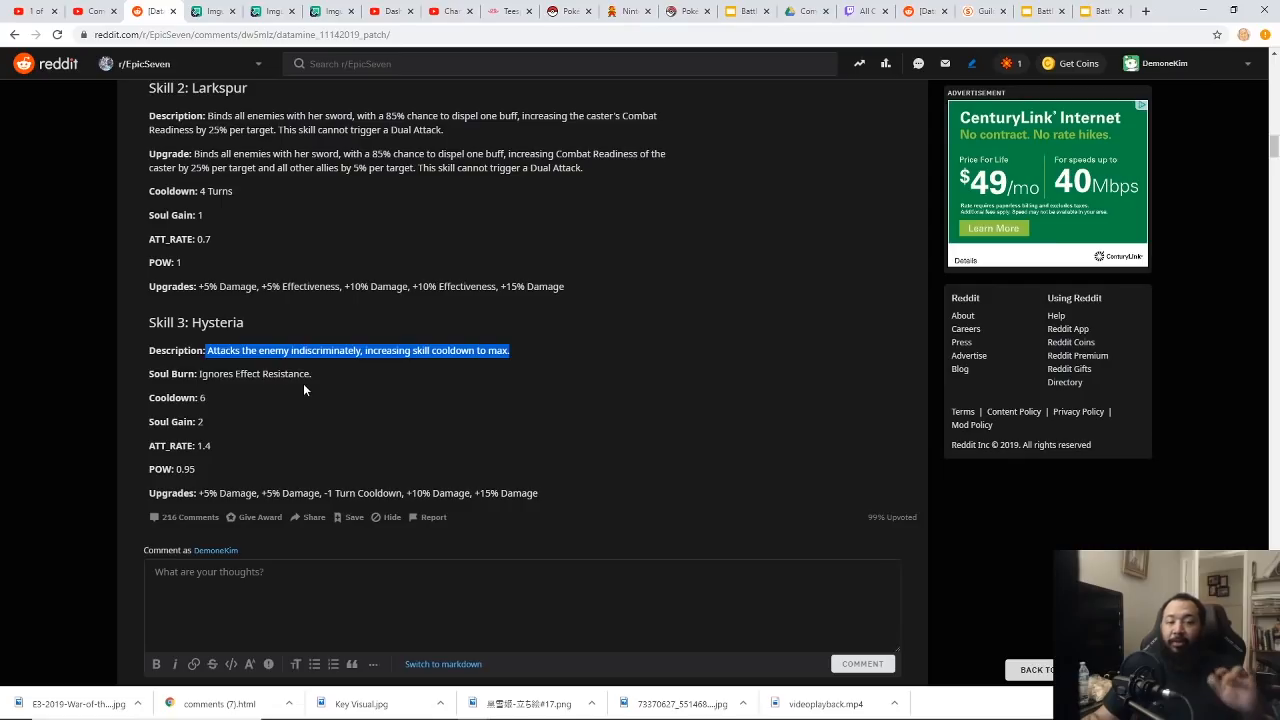
mouse_move(307, 370)
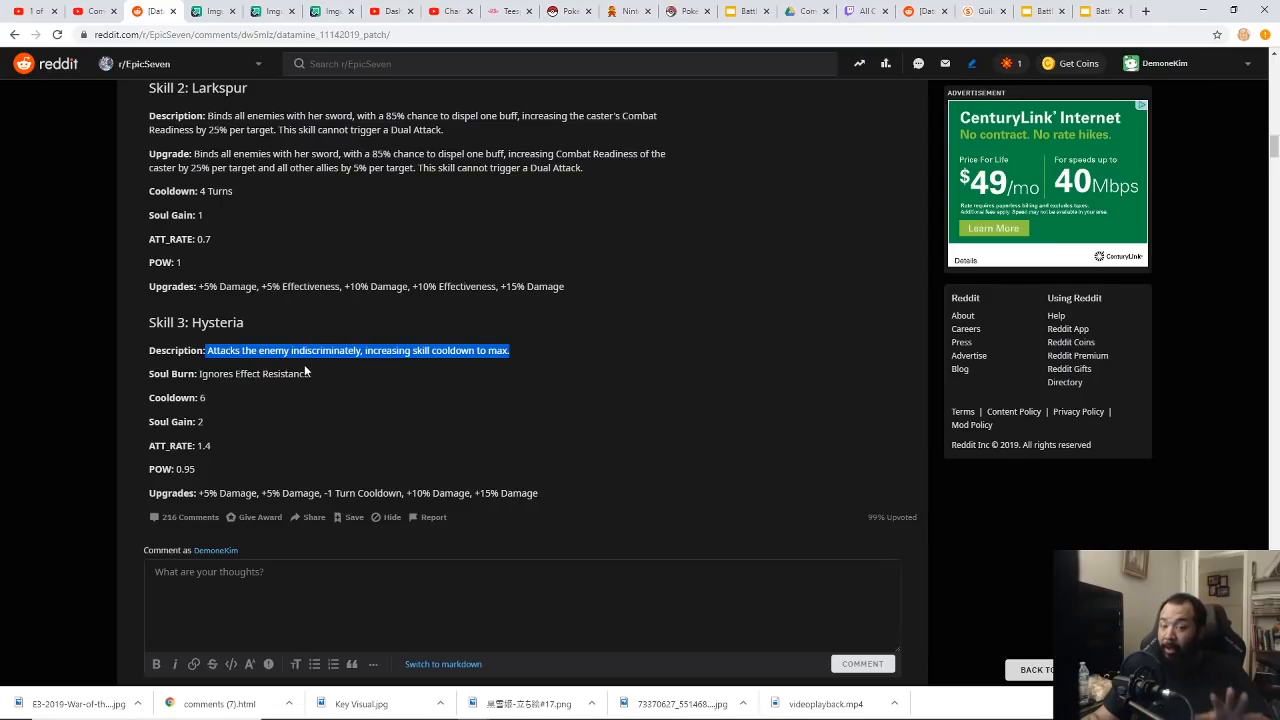
mouse_move(250, 438)
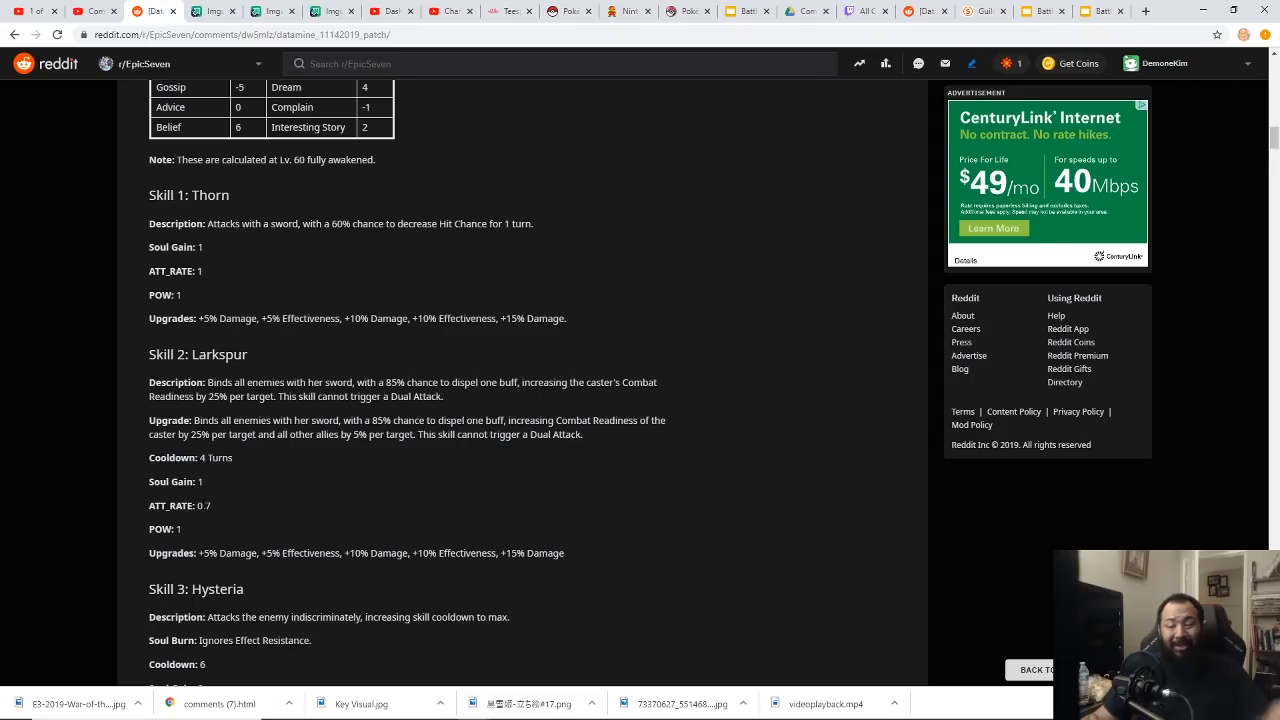
mouse_move(228, 509)
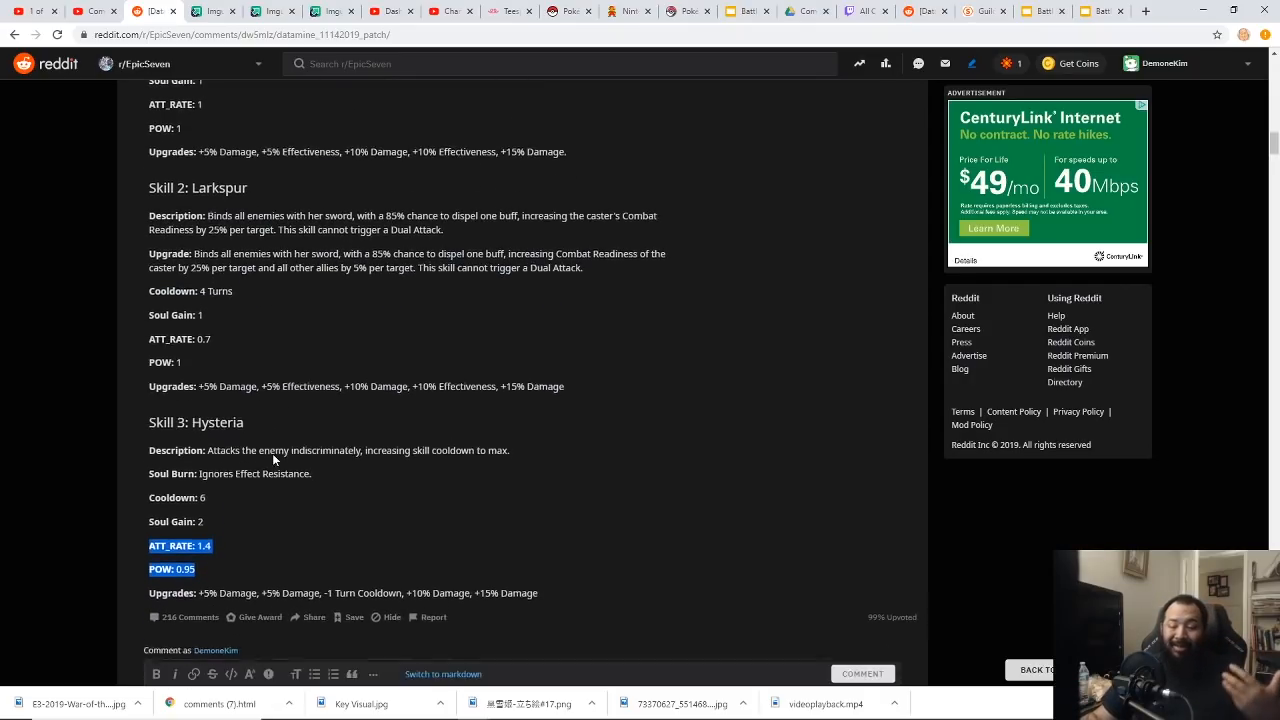
Scroll back up past the hero sections to the datamine post's title and intro.
scroll(down, 3)
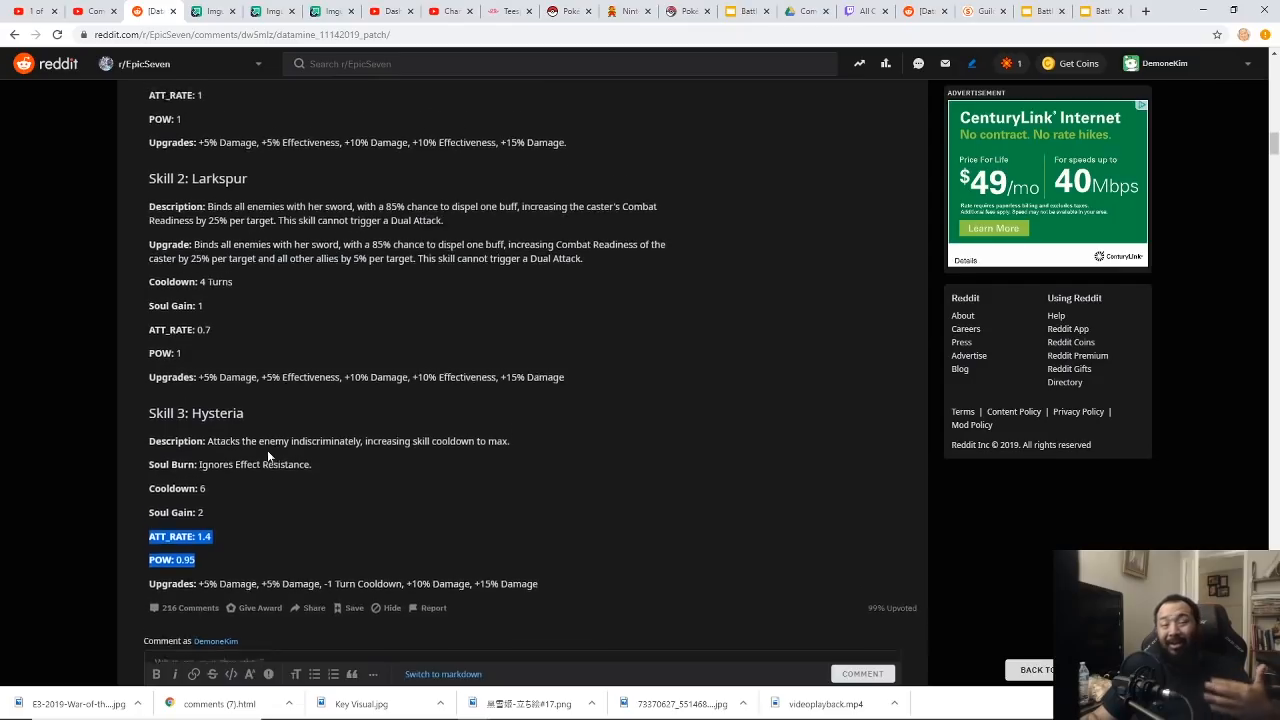
scroll(up, 3)
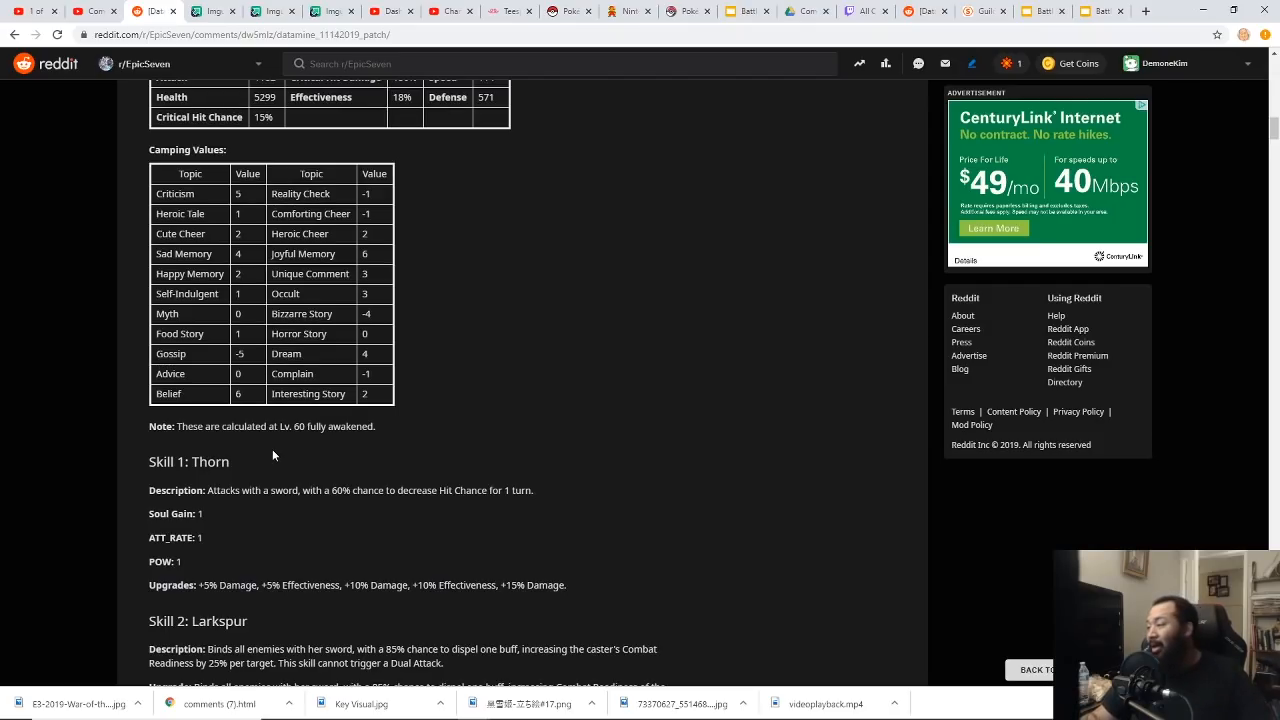
scroll(up, 3)
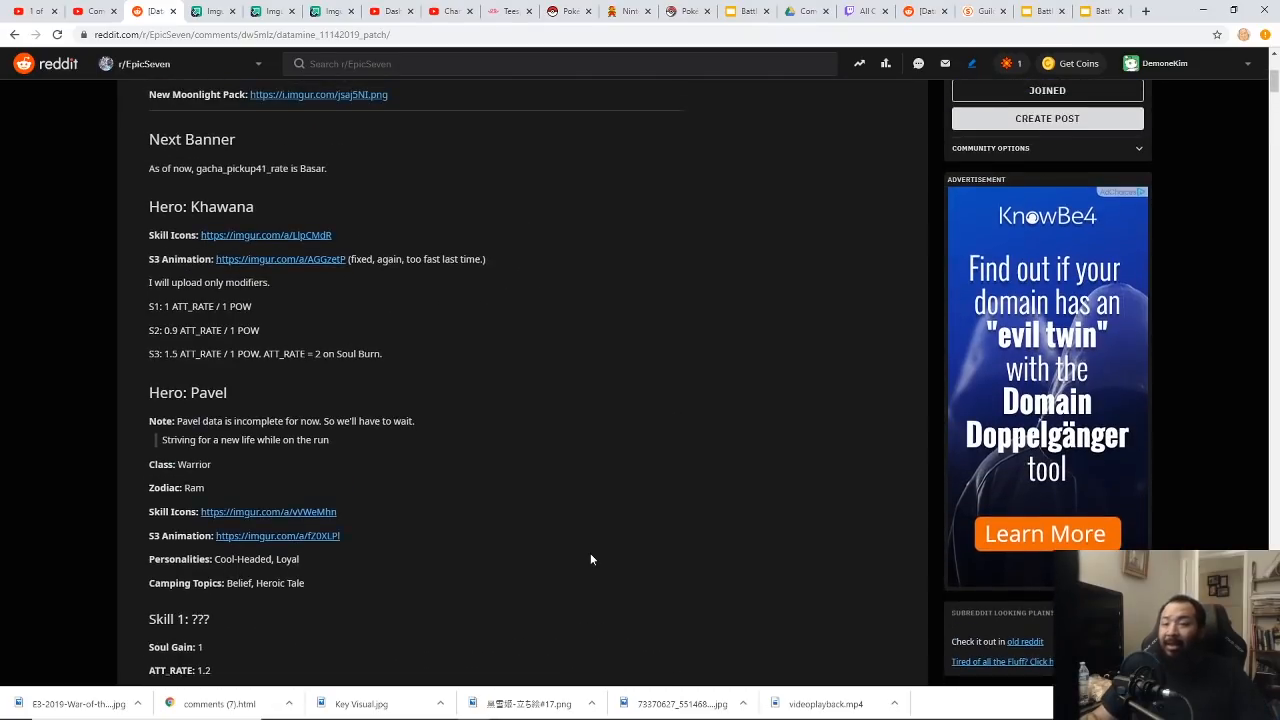
scroll(up, 3)
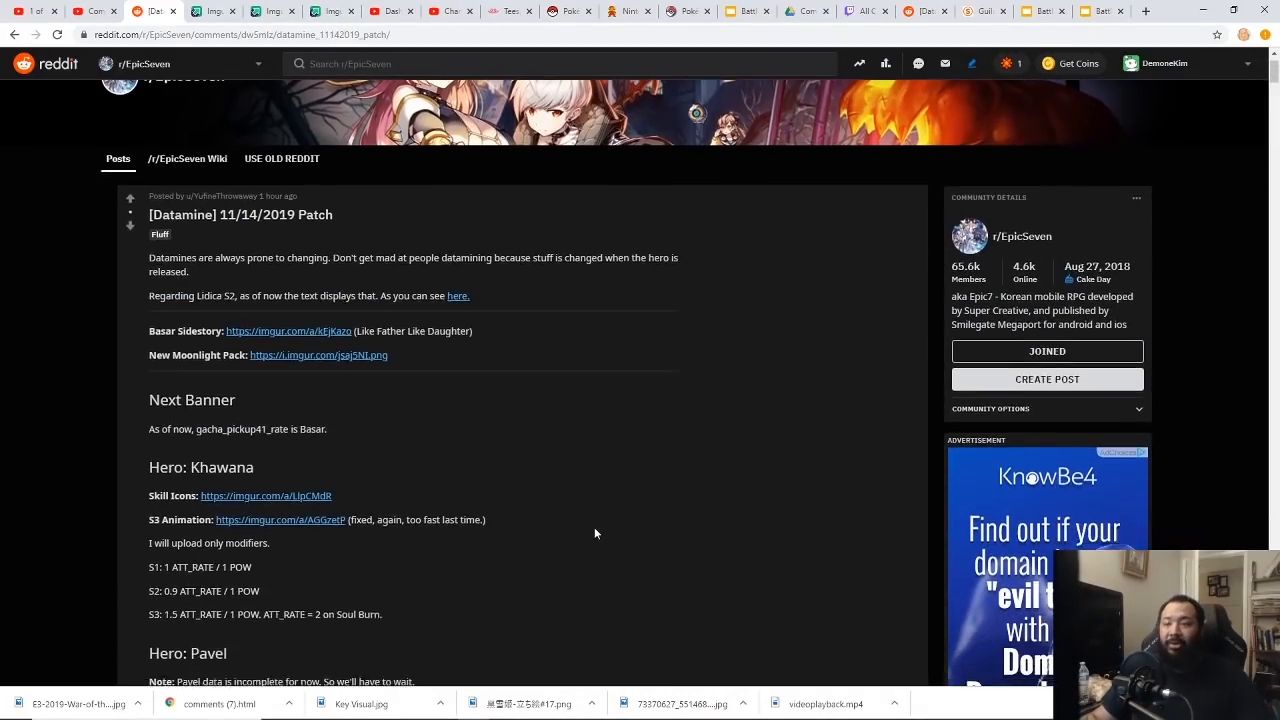
scroll(down, 3)
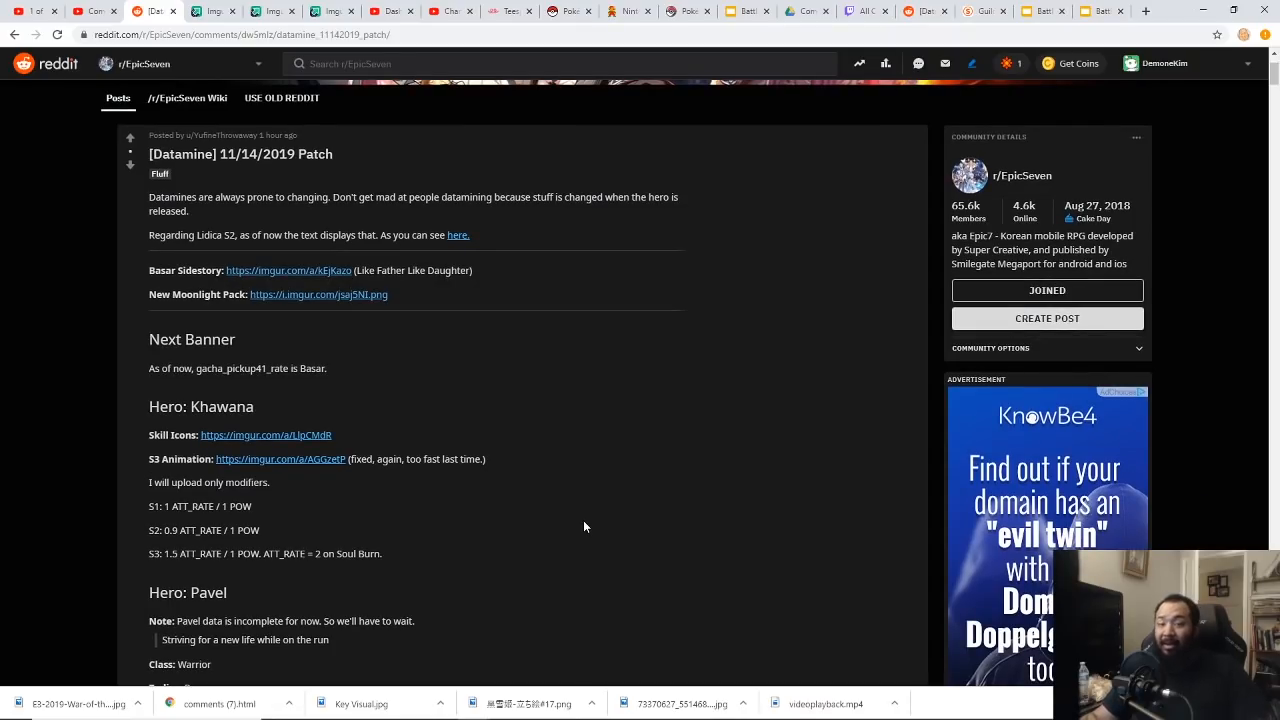
mouse_move(580, 524)
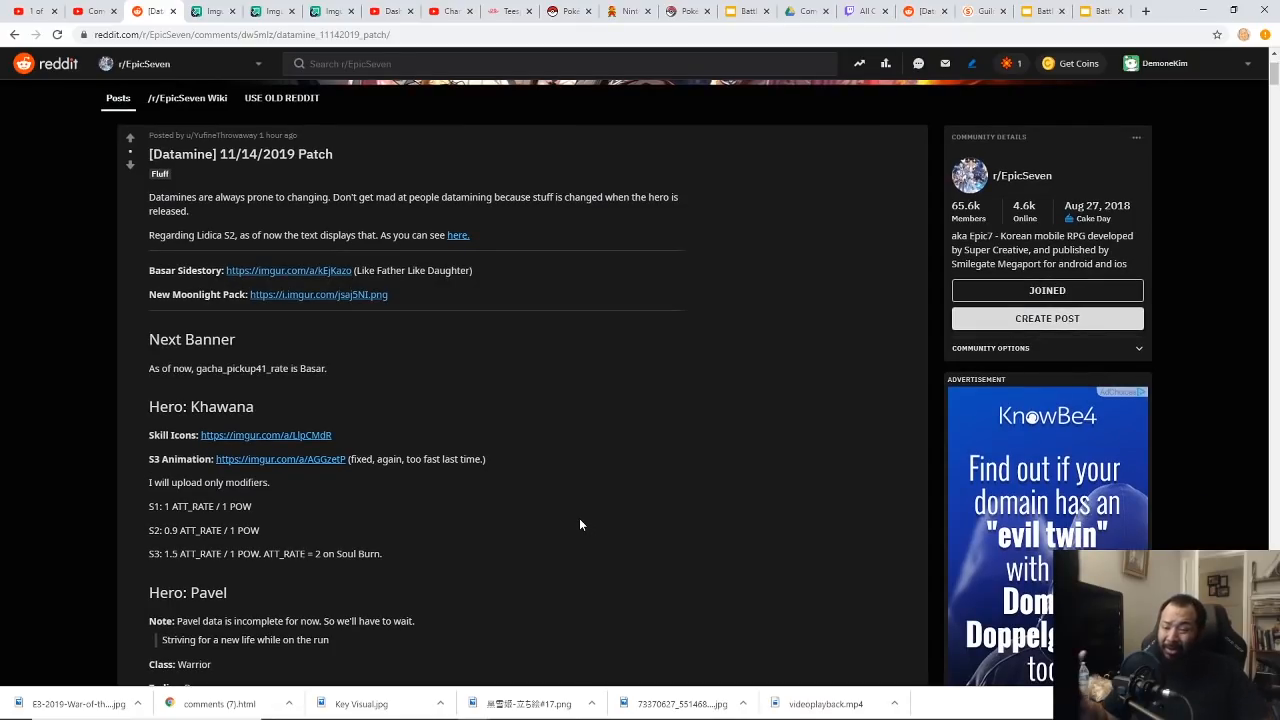